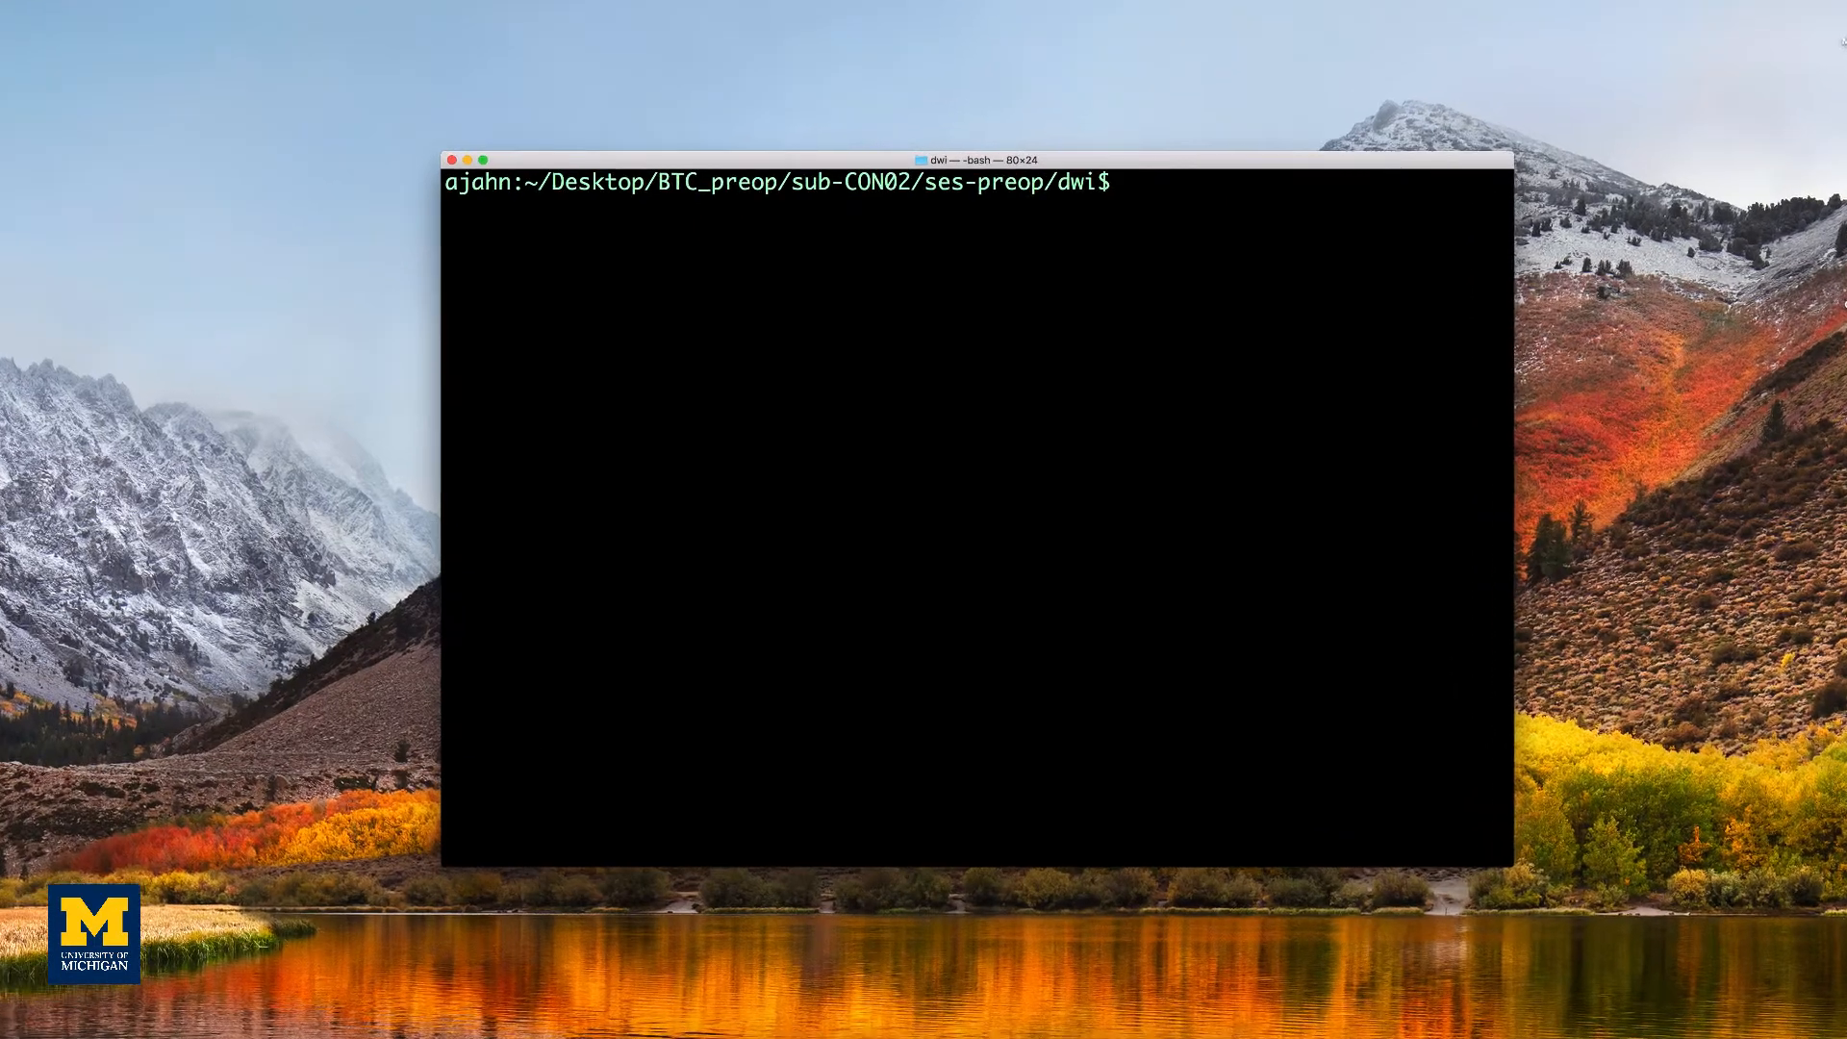
# Set SUBJECTS_DIR to the current dwi folder via `pwd`
pyautogui.write('SUBJECTS_DIR')
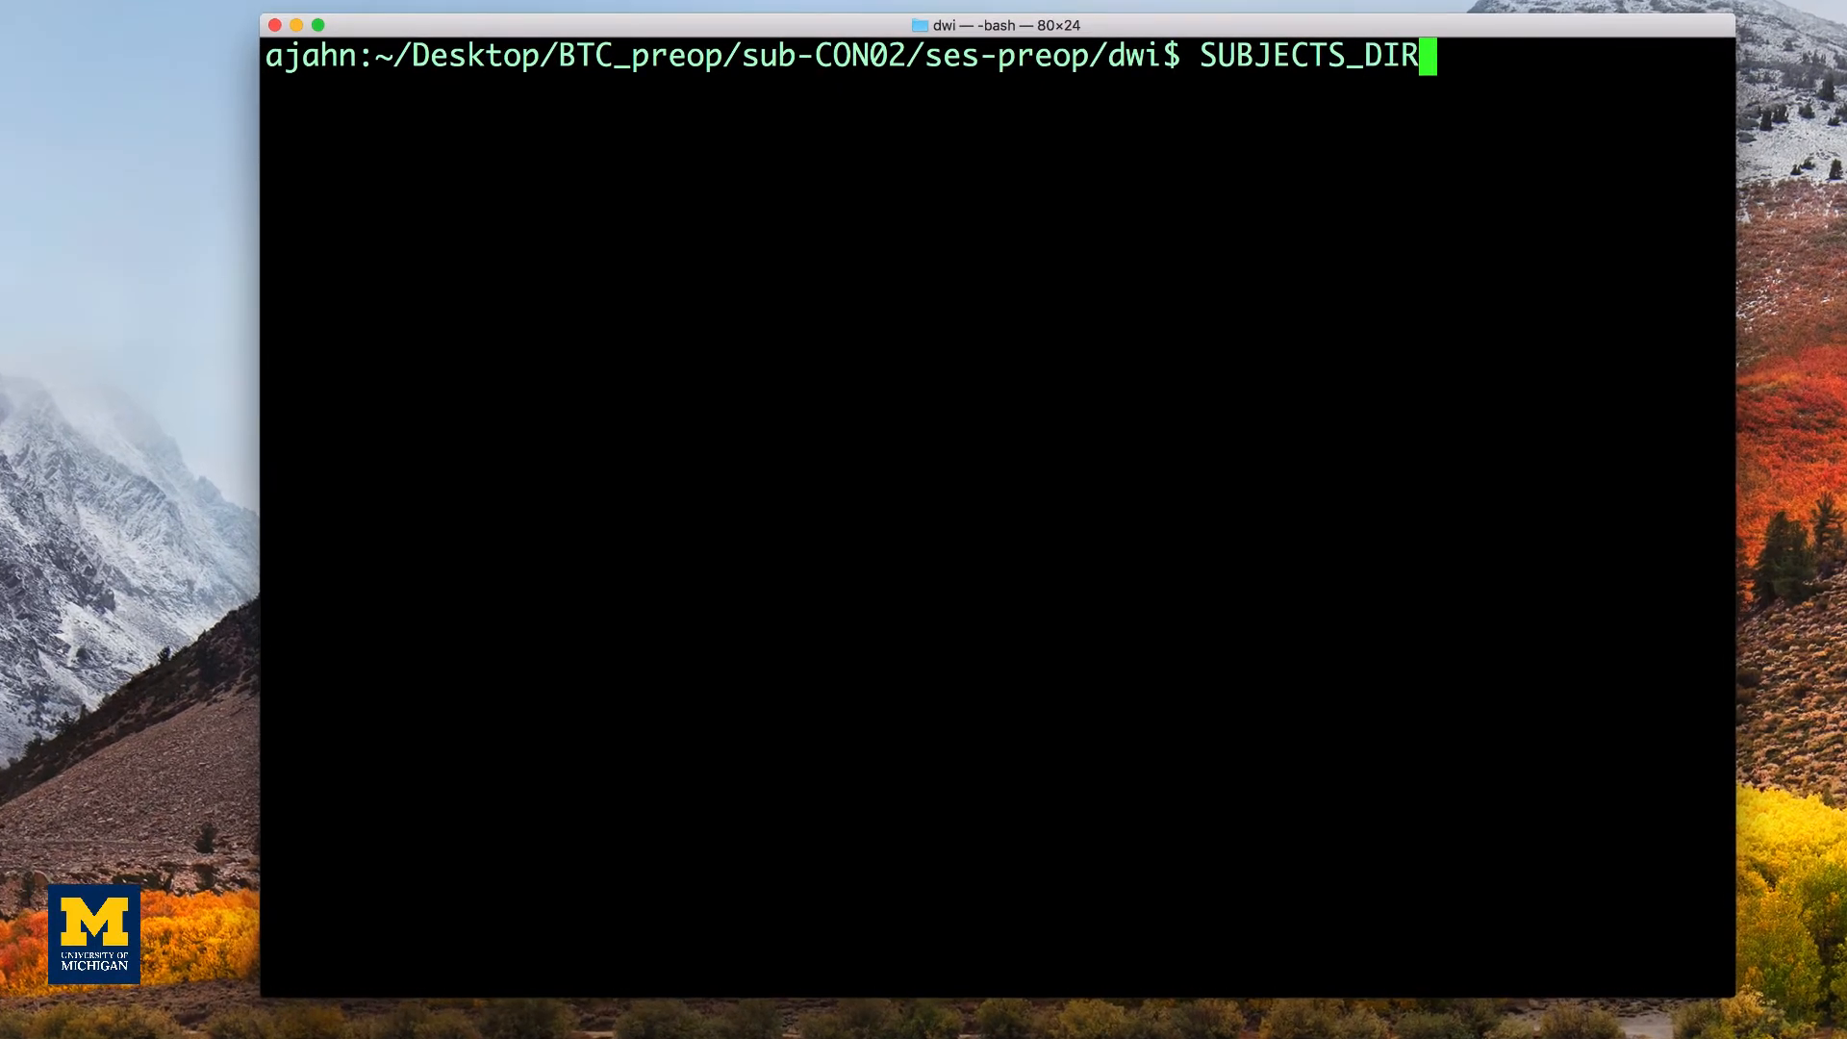
pyautogui.write('=`pwd')
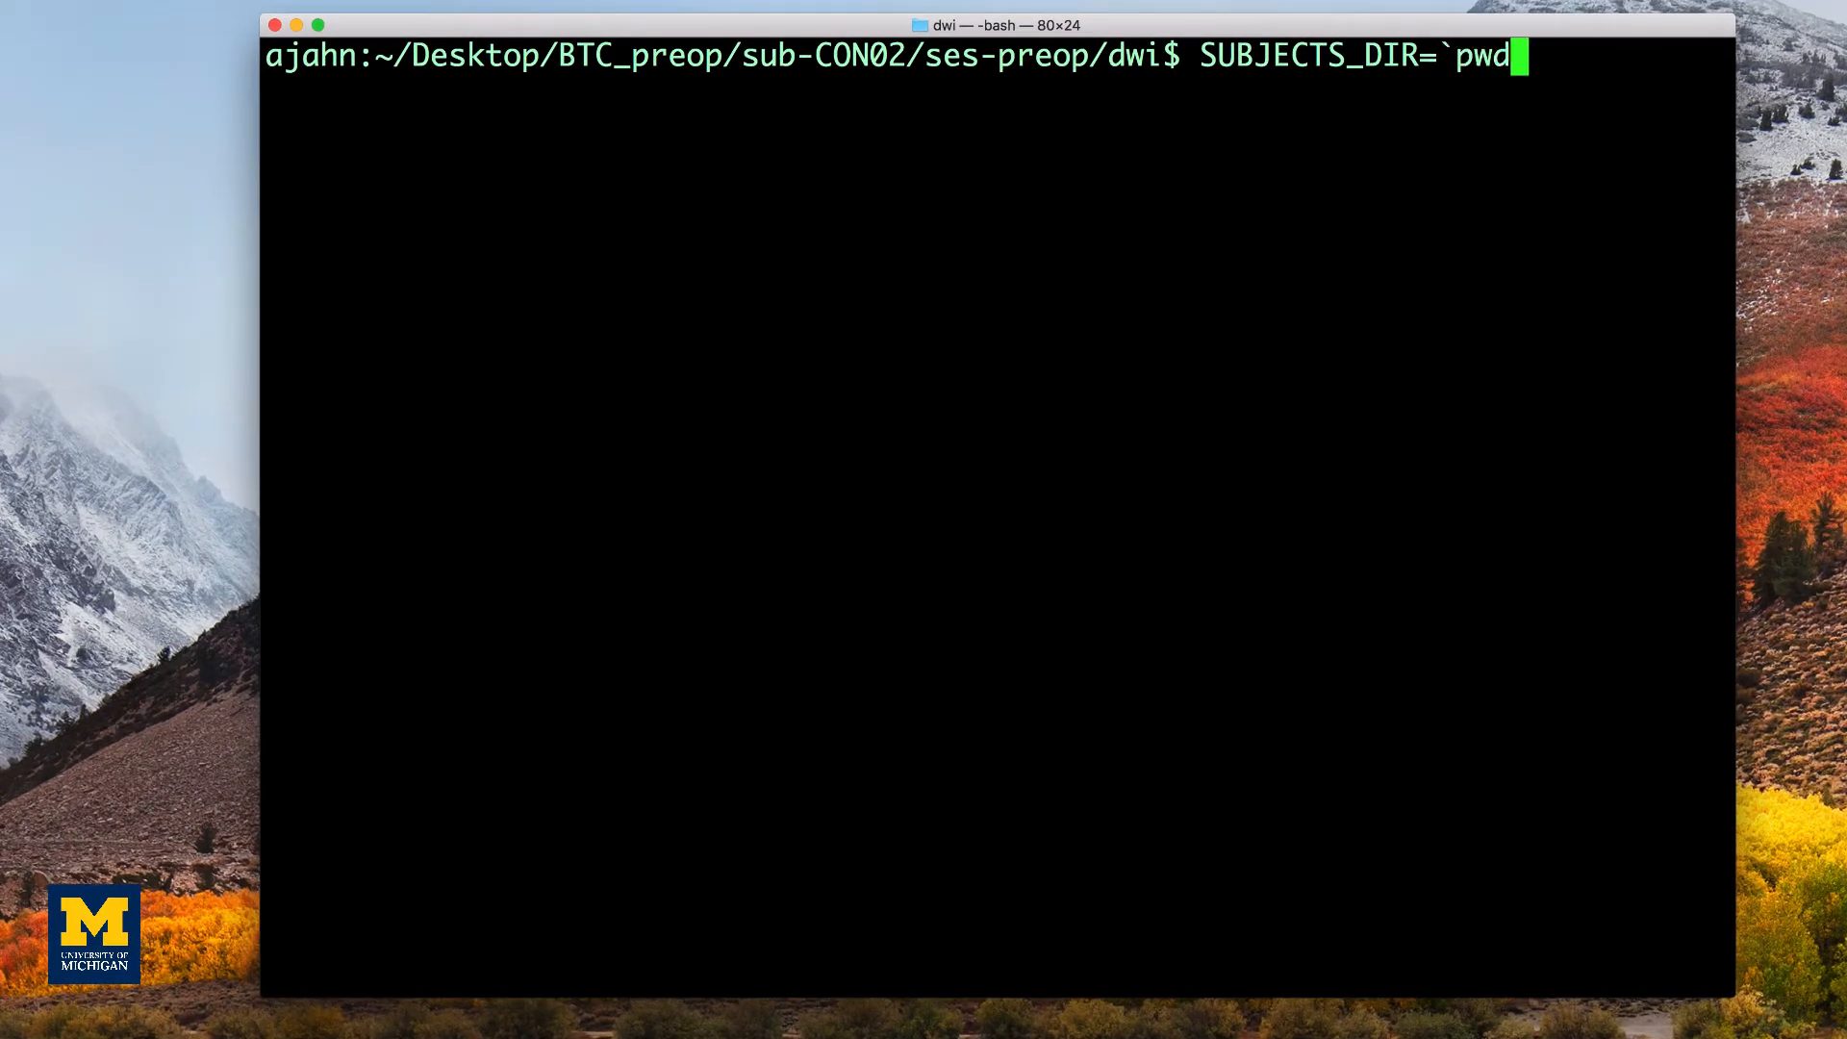
pyautogui.write('`')
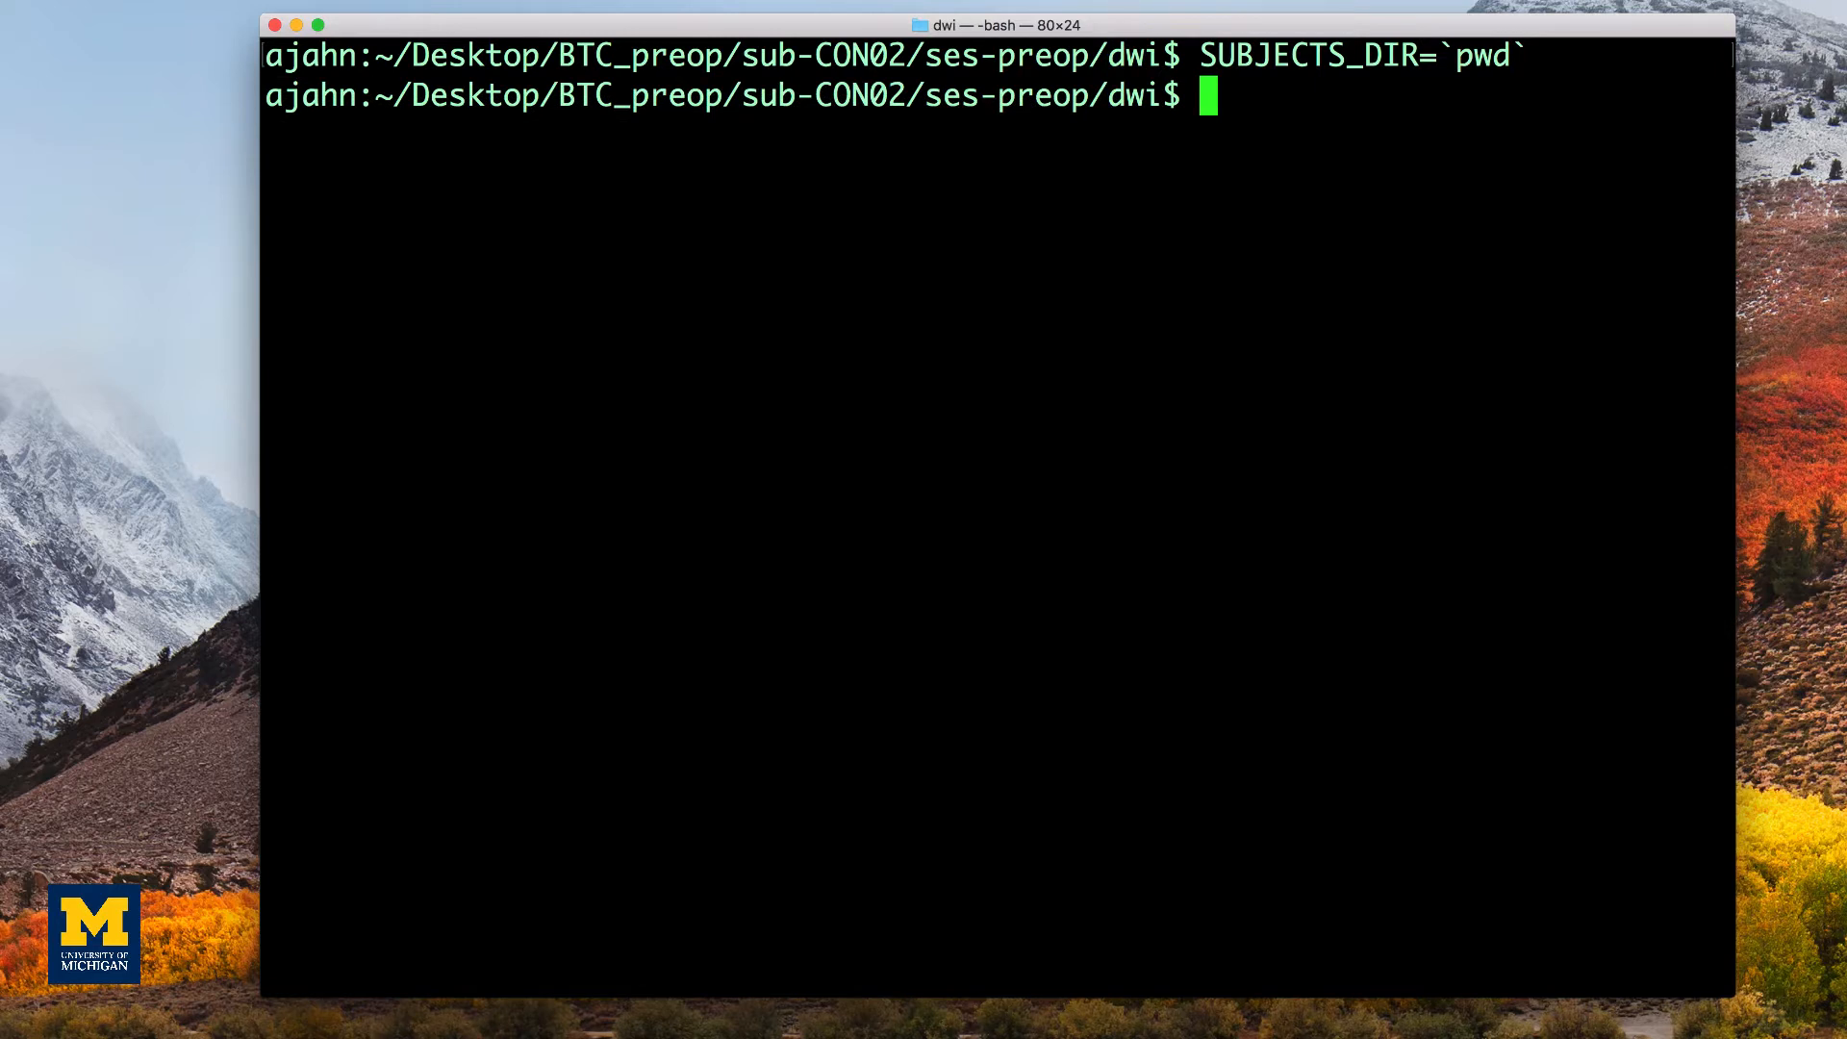
# Launch recon-all -all on ../anat/sub-CON02_ses-preop_T1w.nii.gz with subject name sub-CON02_recon
pyautogui.write('recon-all -i ../anat/sub-CON02_ses-preop_T1w.nii.gz -s sub-CON02_recon -all')
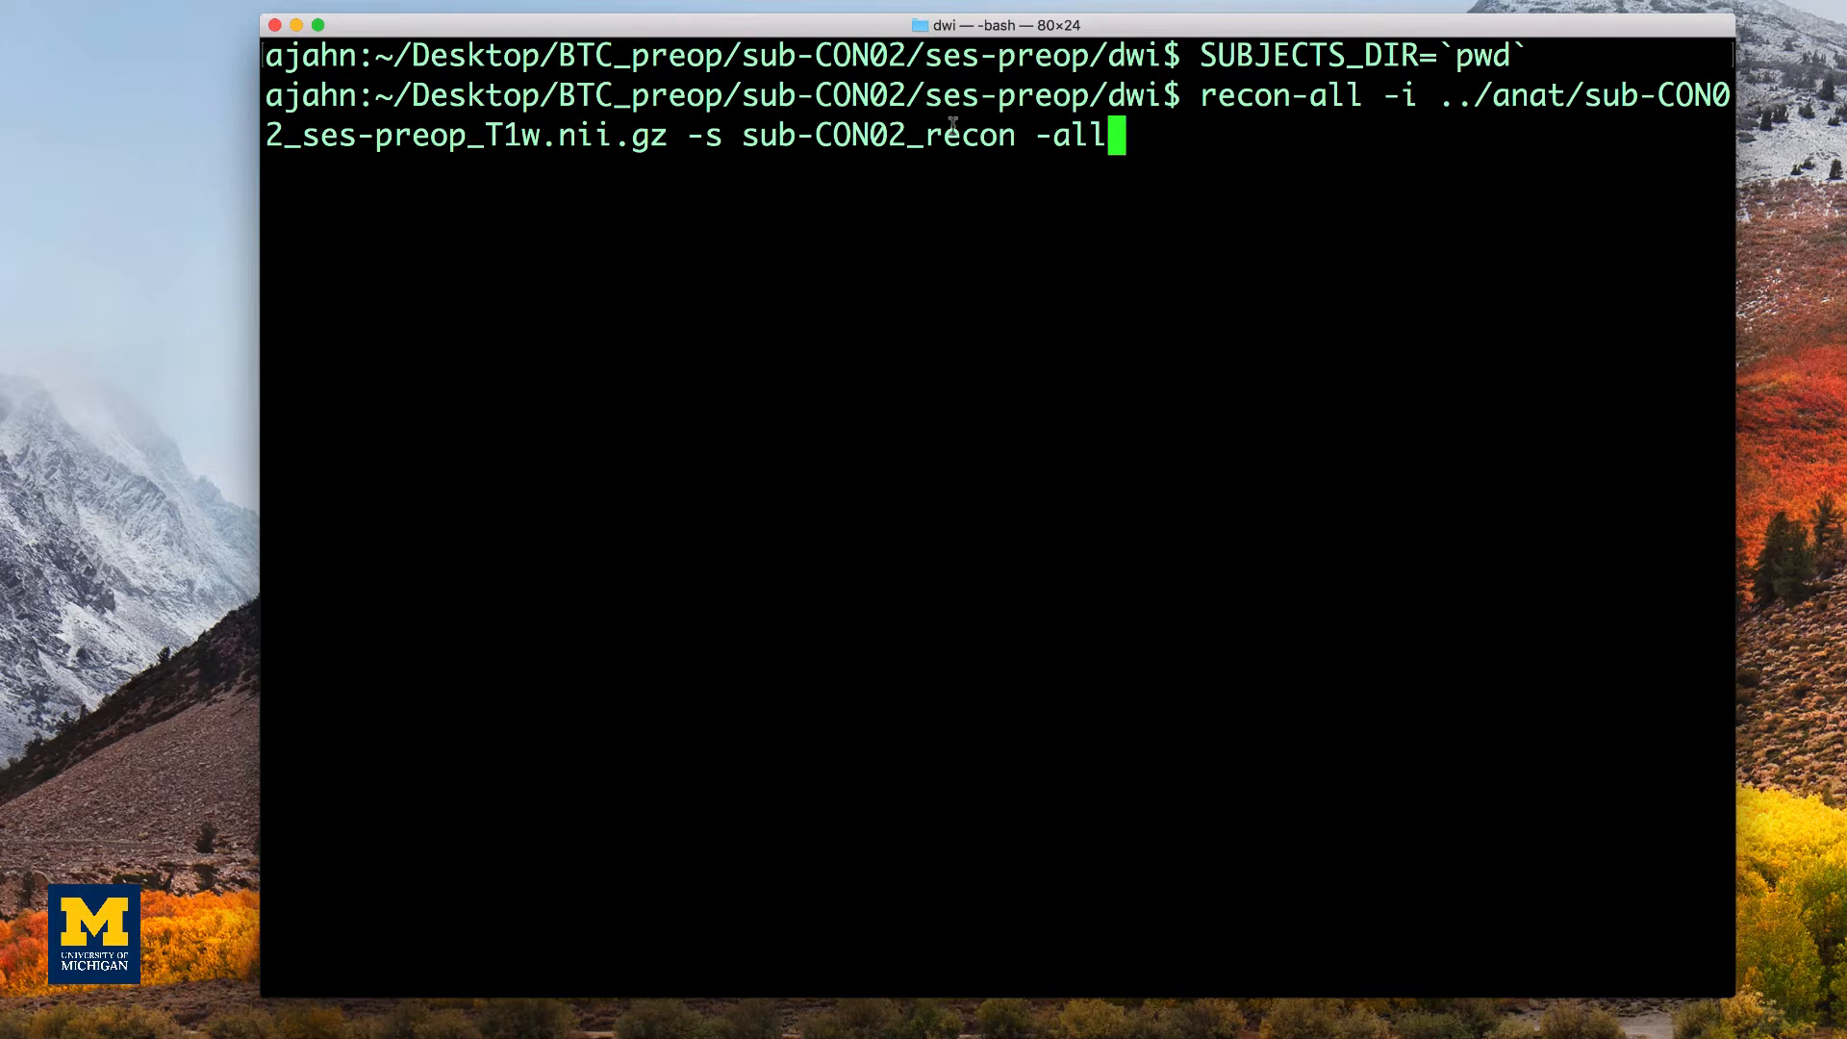
pyautogui.doubleClick(878, 135)
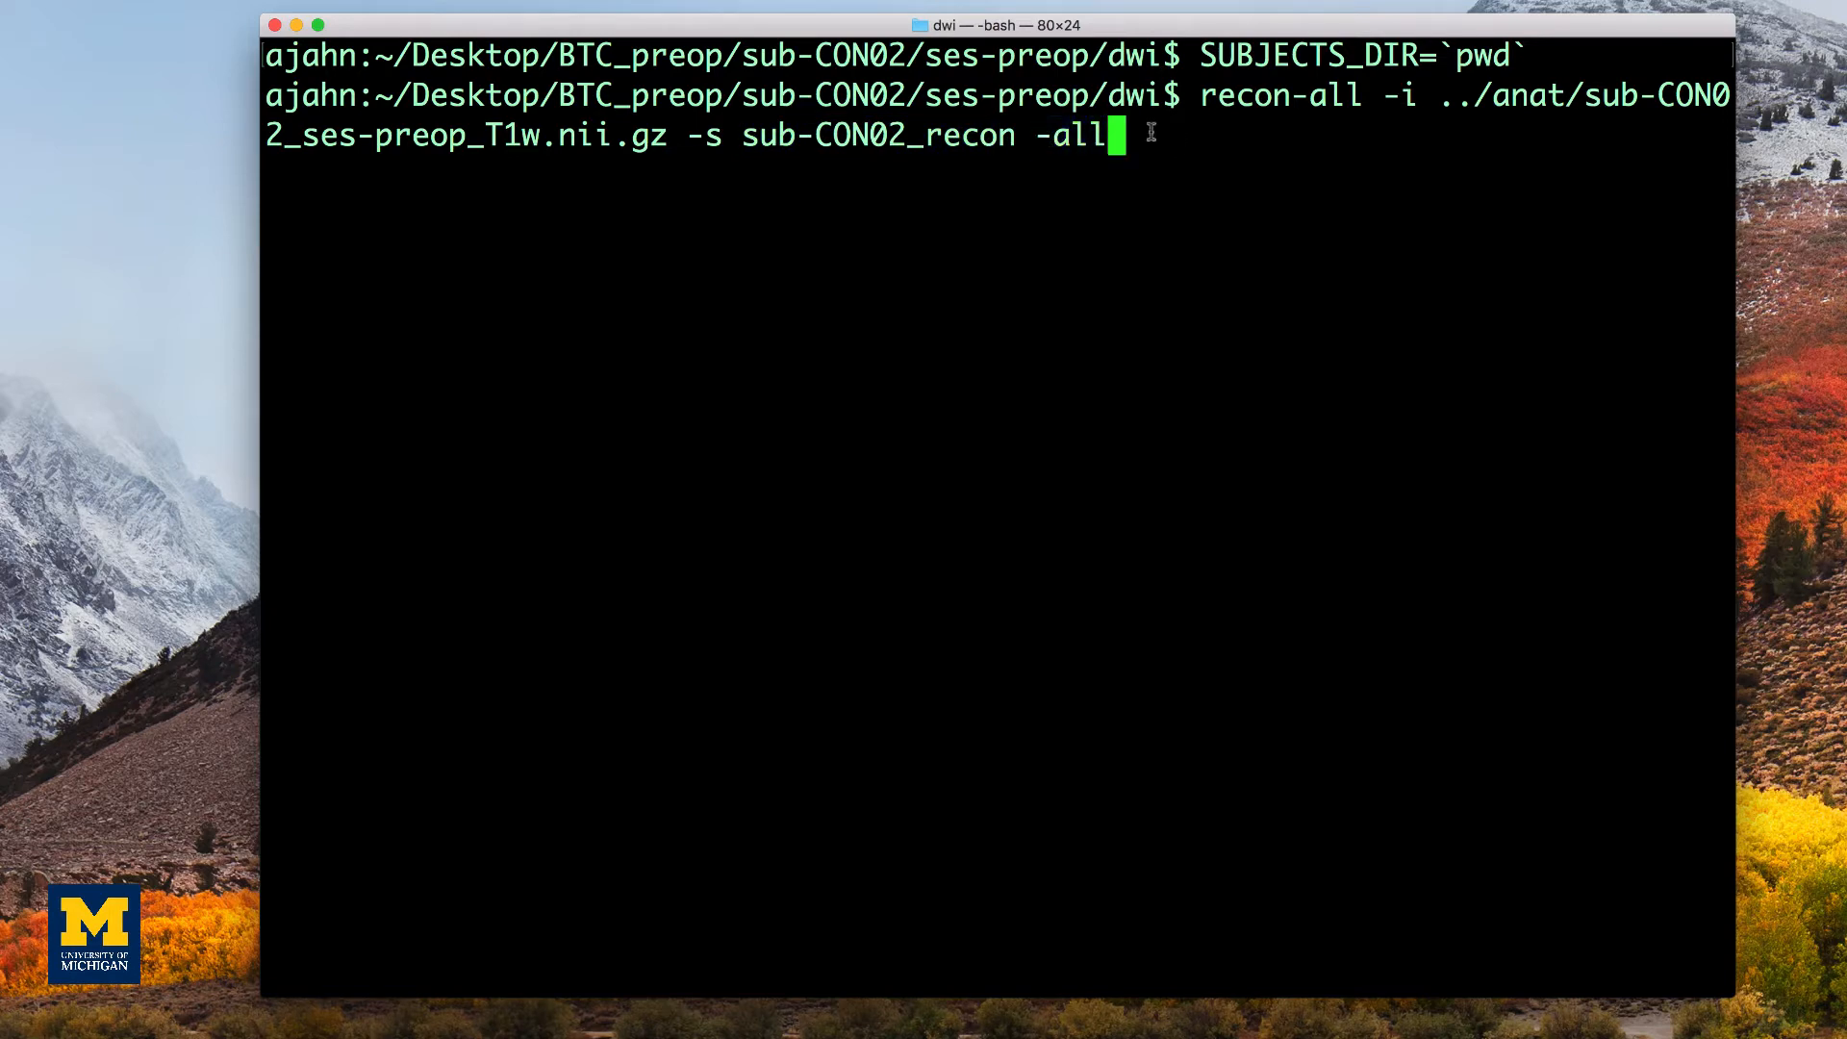
pyautogui.press('Return')
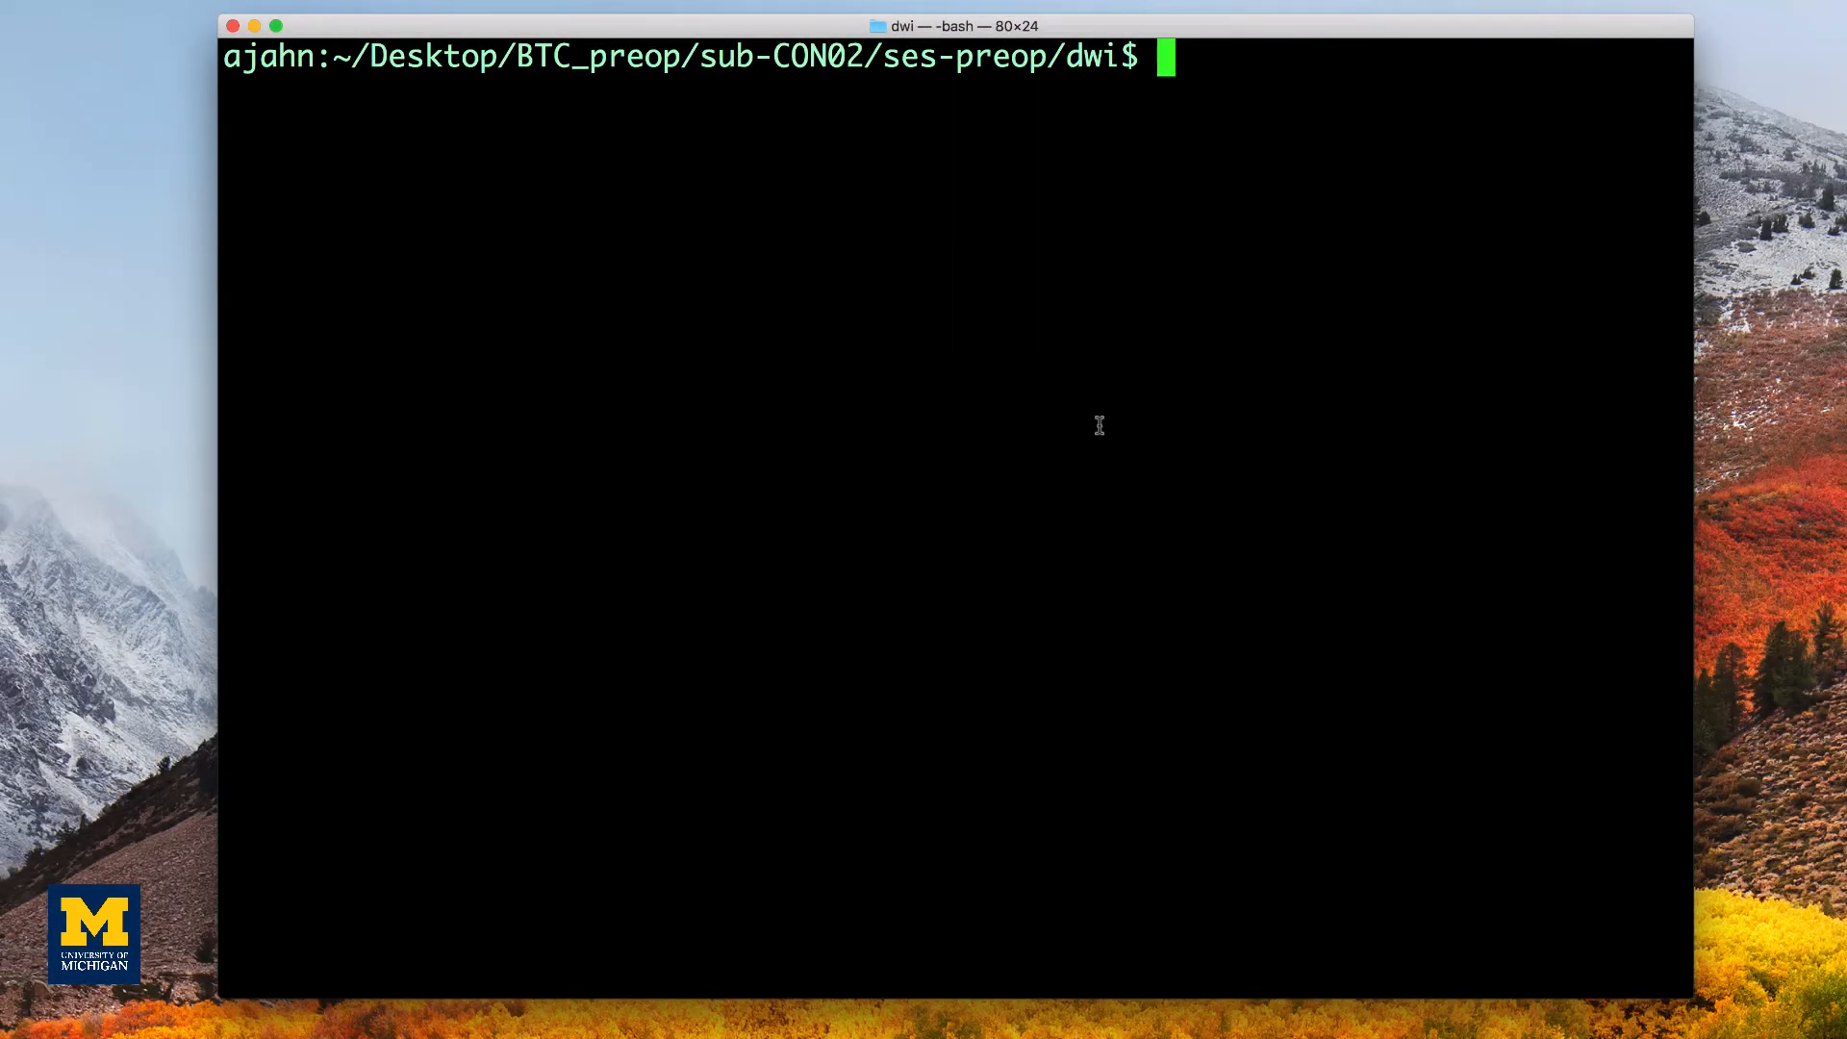
pyautogui.moveTo(1093, 426)
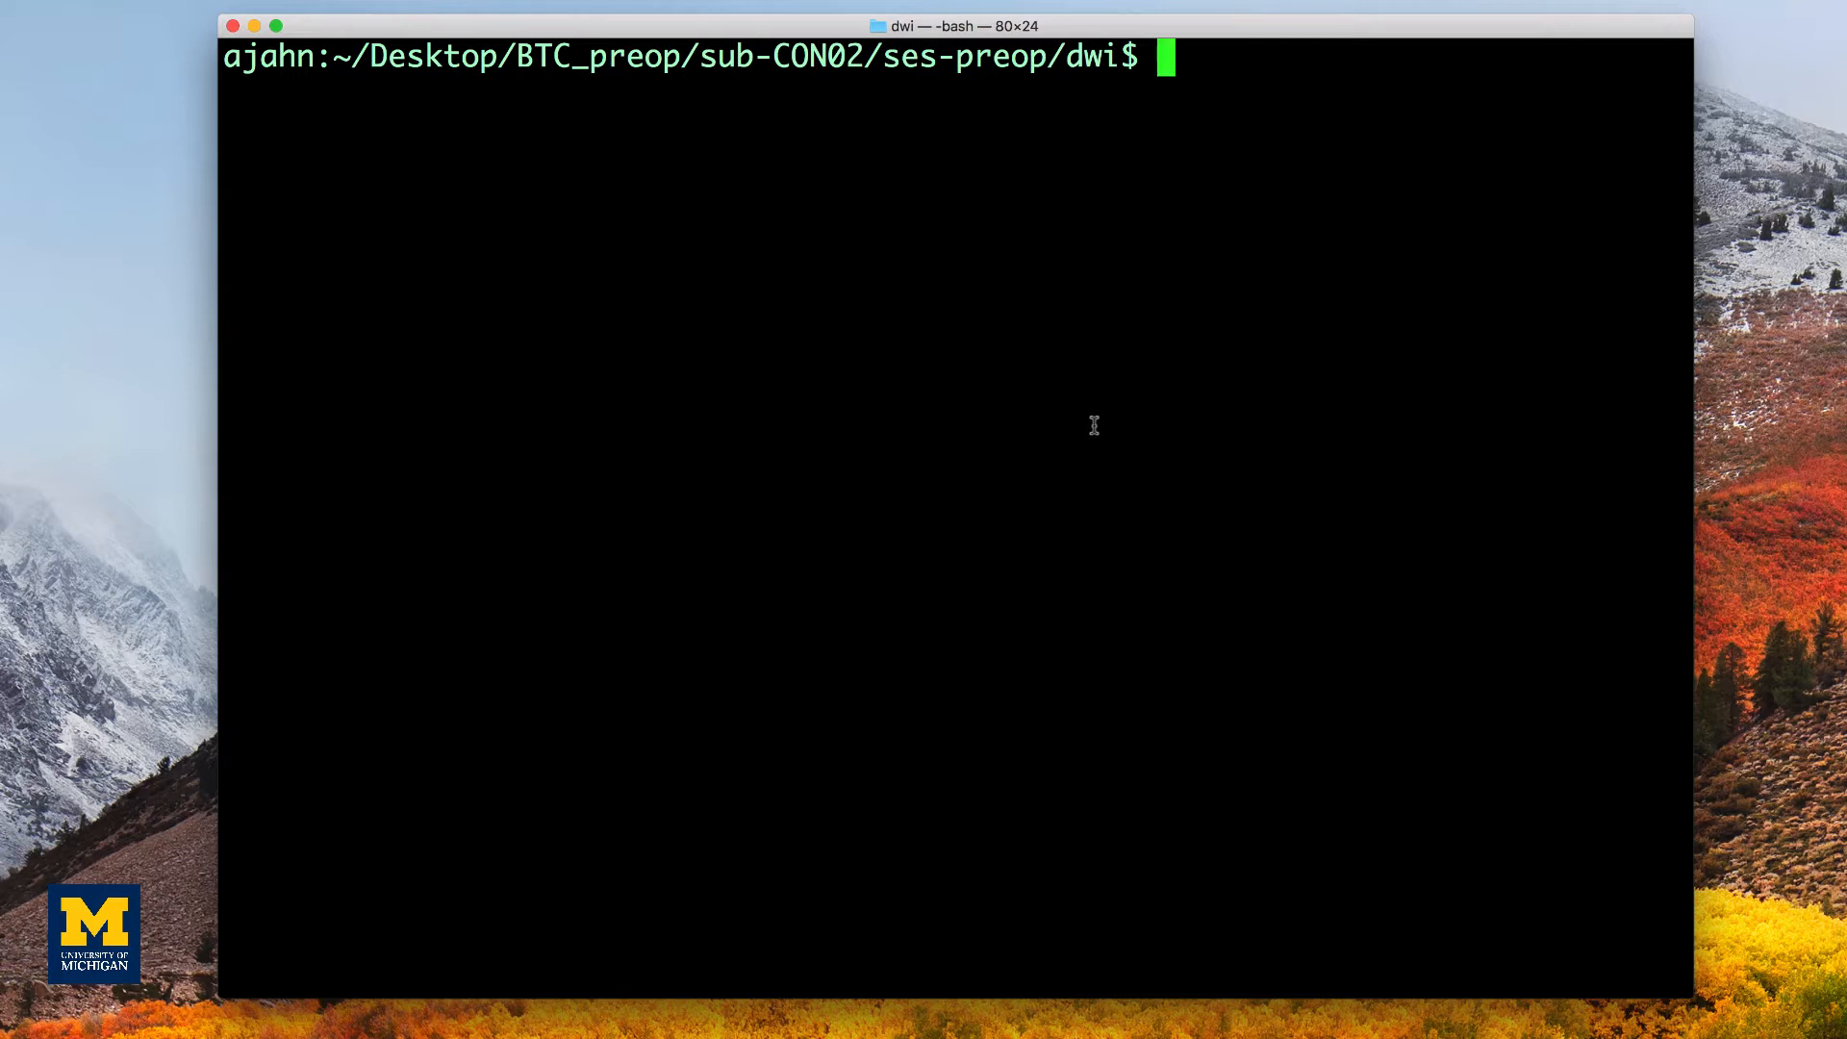
pyautogui.moveTo(1168, 421)
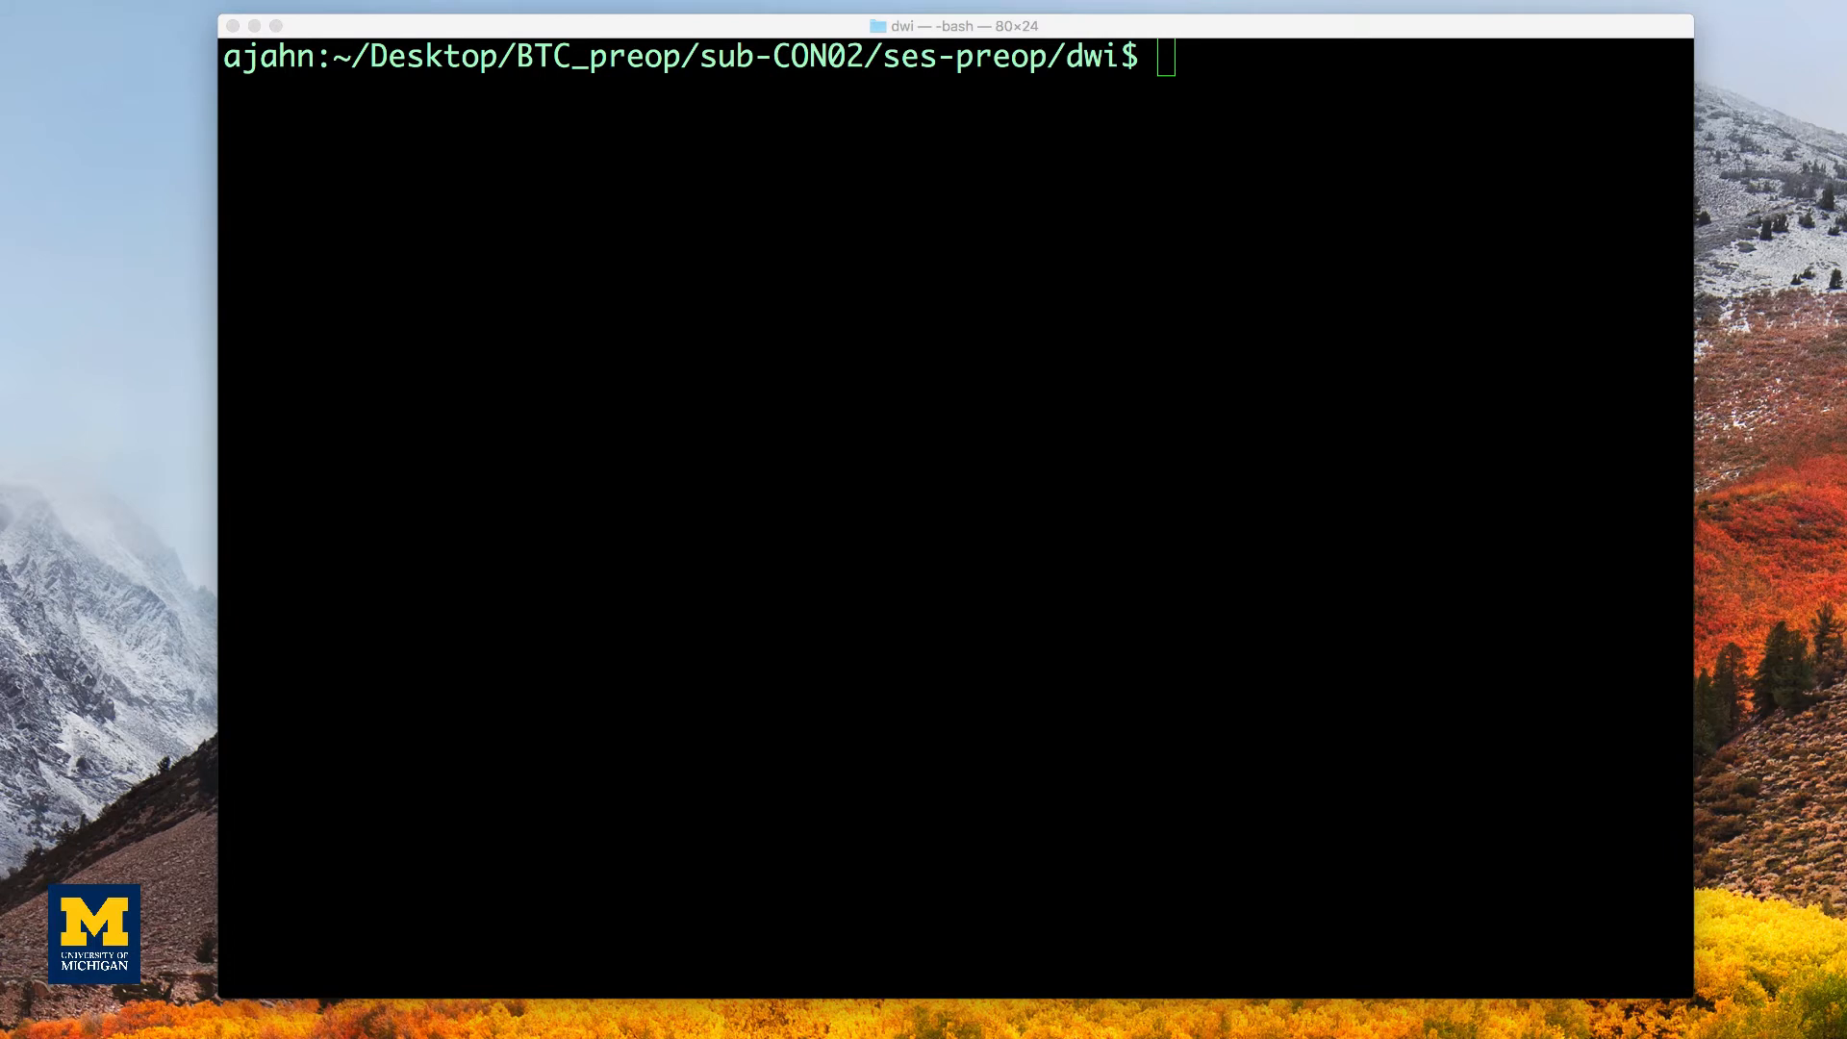
pyautogui.moveTo(1455, 321)
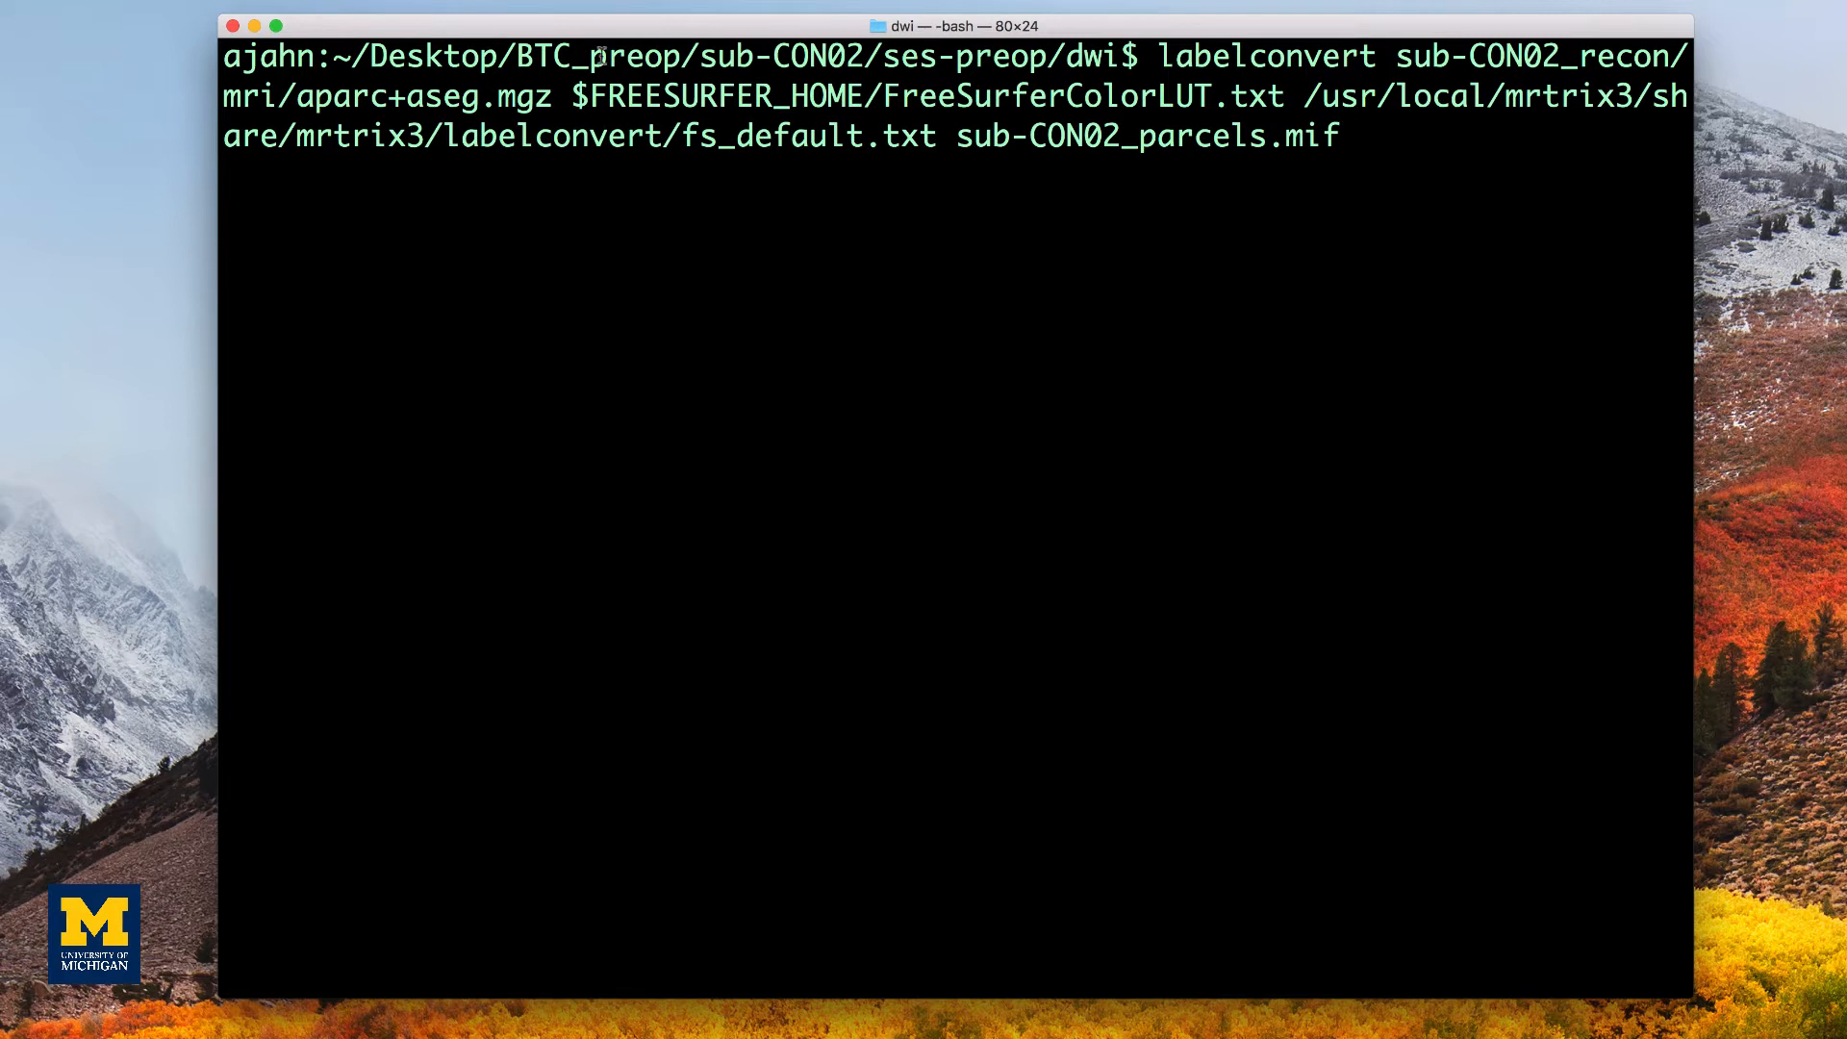
# Review the labelconvert command, highlighting aparc+aseg input and the fs_default lookup table path
pyautogui.moveTo(1405, 56); pyautogui.dragTo(552, 96)
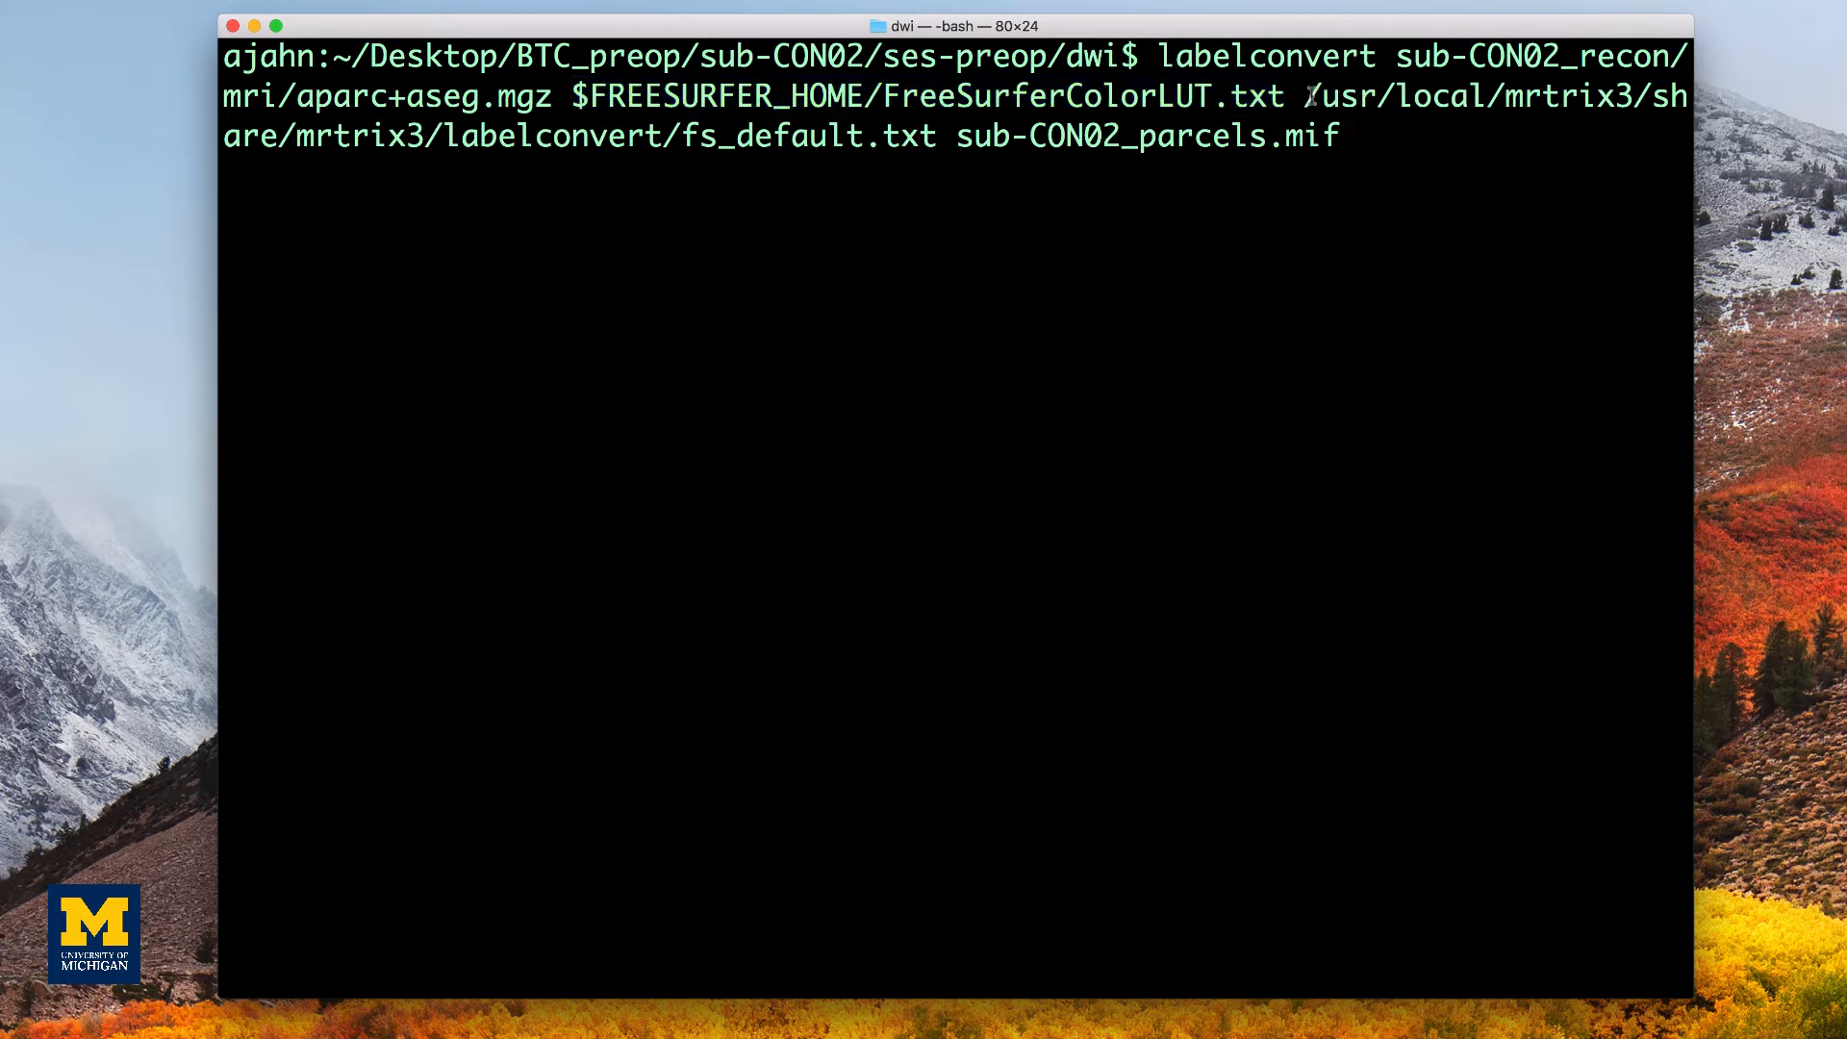
pyautogui.moveTo(1309, 97); pyautogui.dragTo(937, 134)
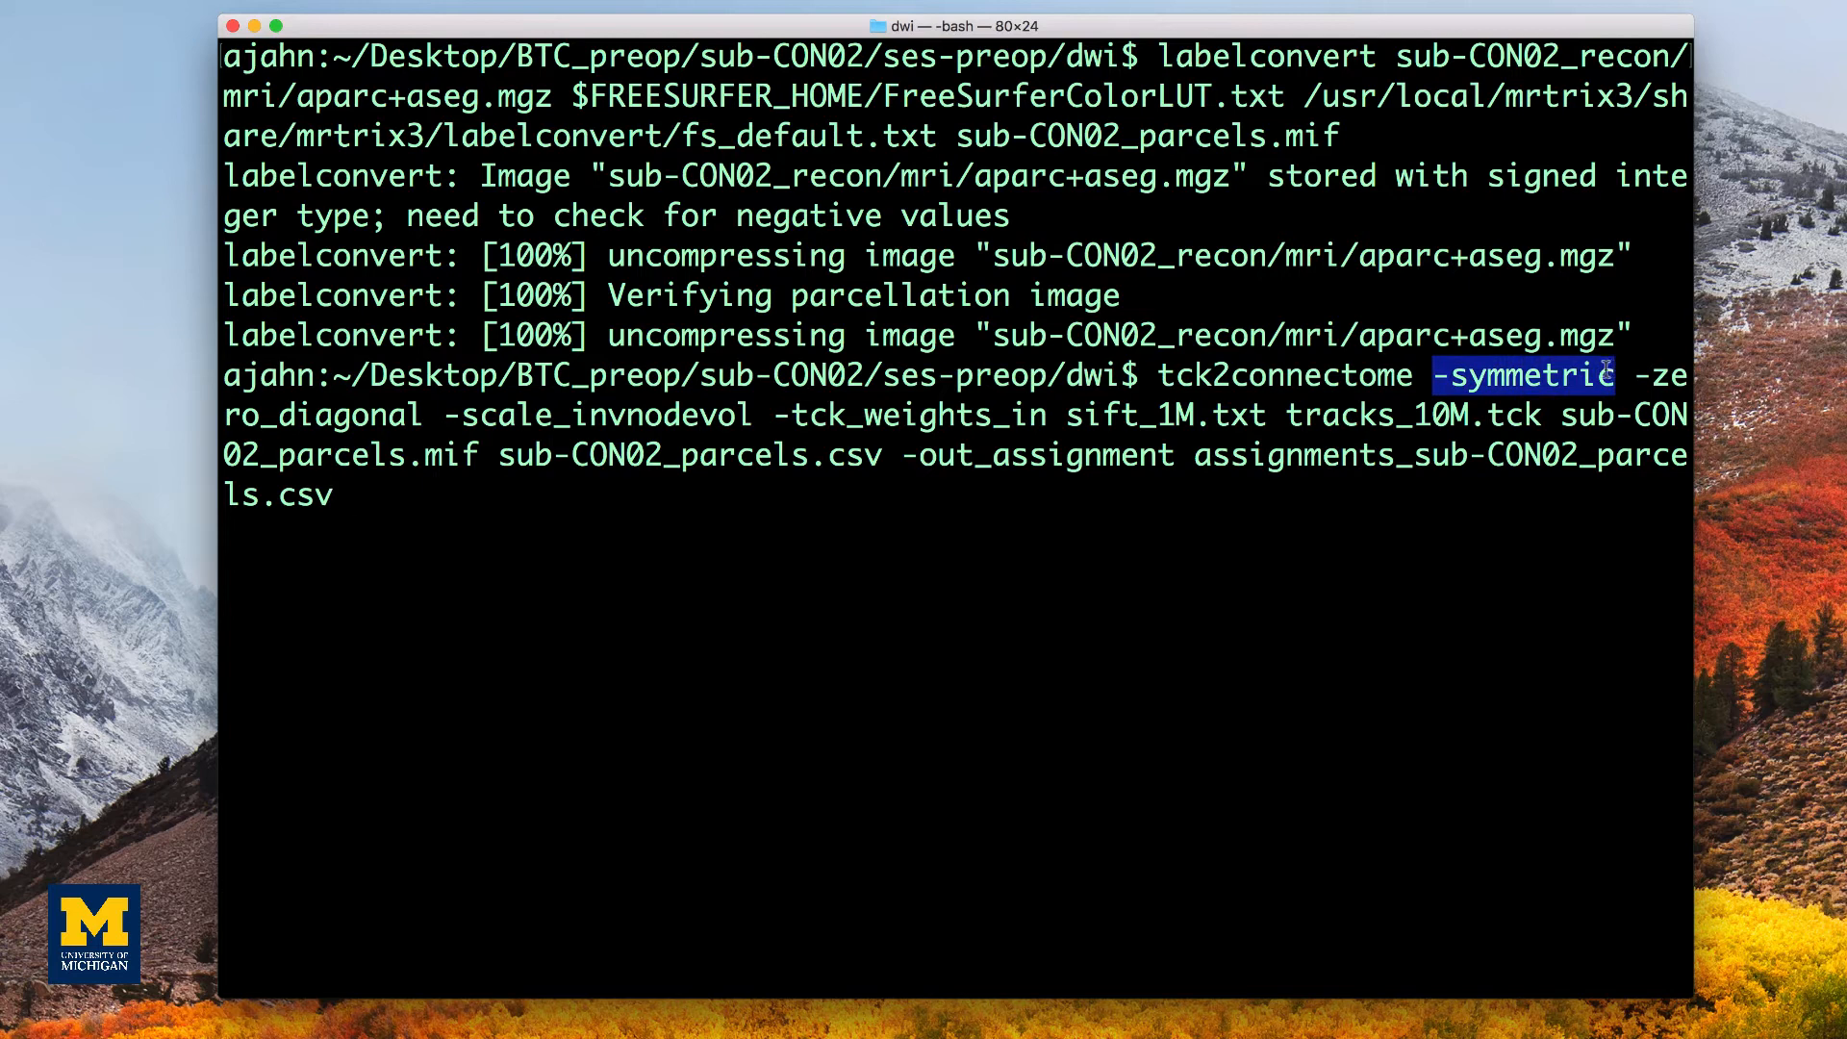
# Review the tck2connectome options -zero_diagonal and the sub-CON02_parcels.mif / sub-CON02_parcels.csv names
pyautogui.click(1643, 377)
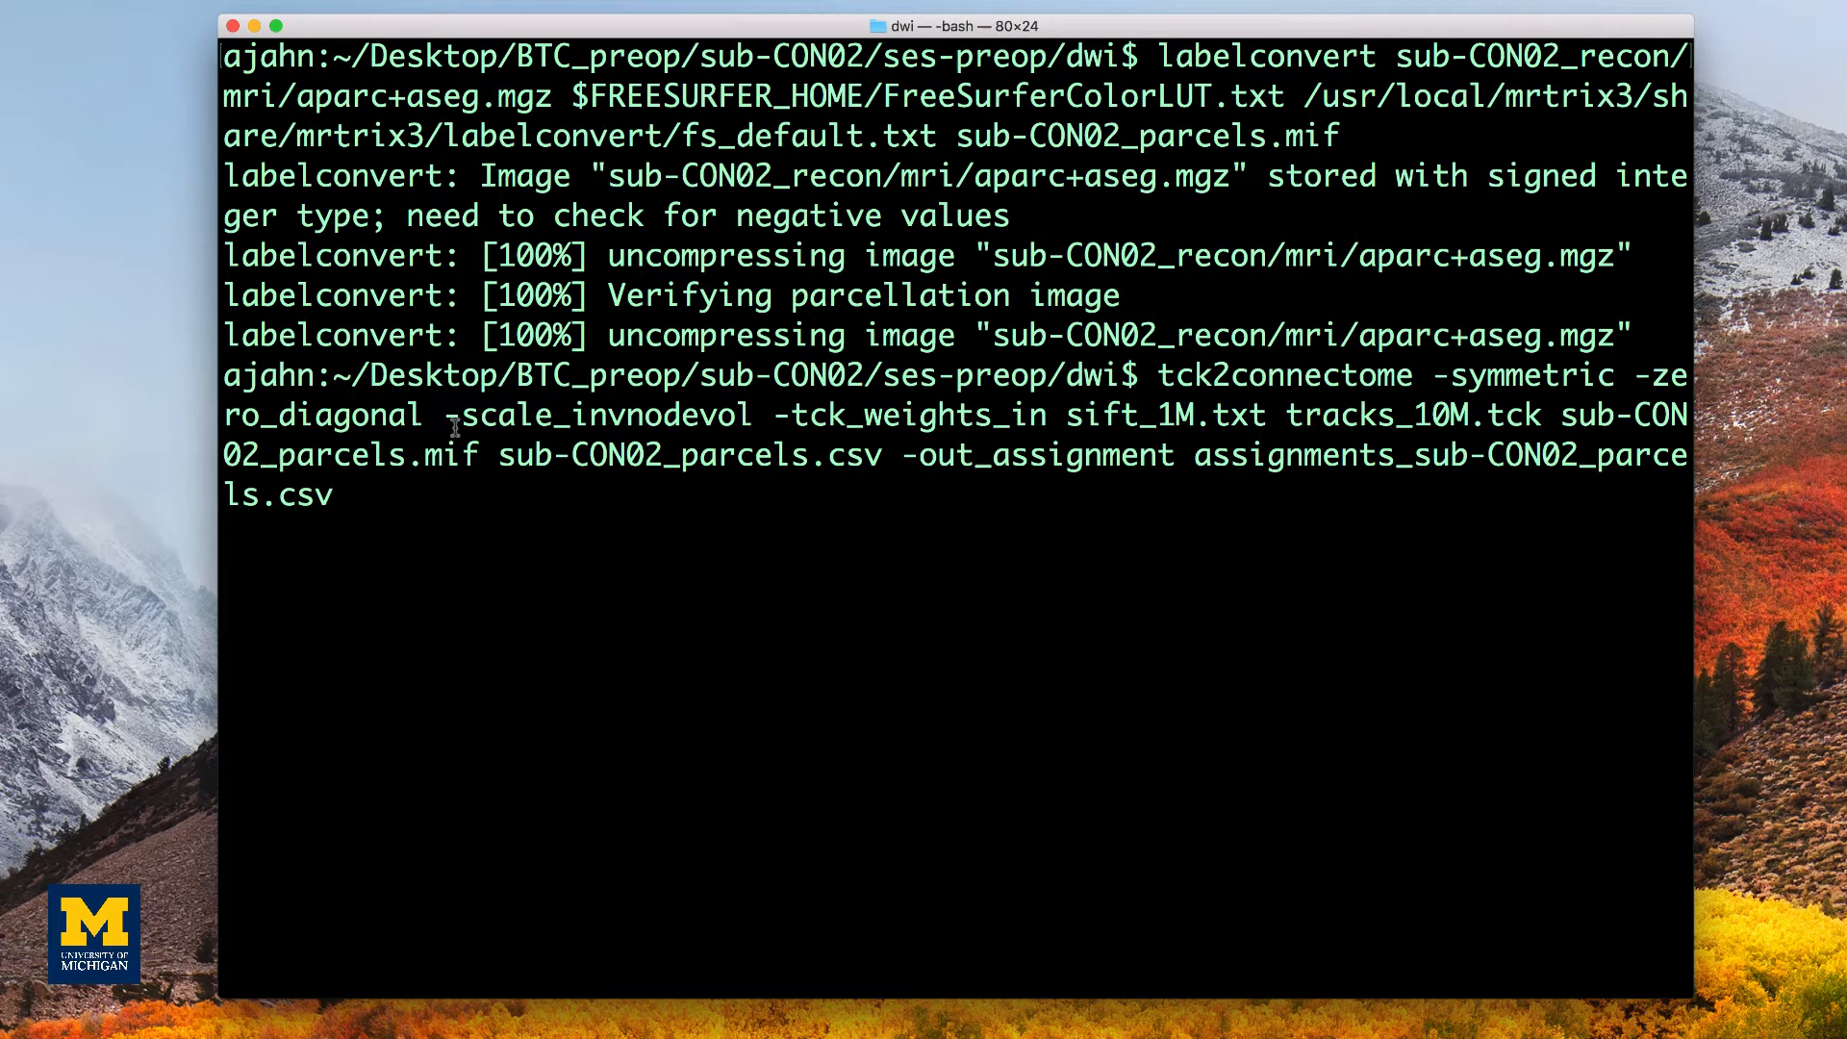
pyautogui.doubleClick(599, 416)
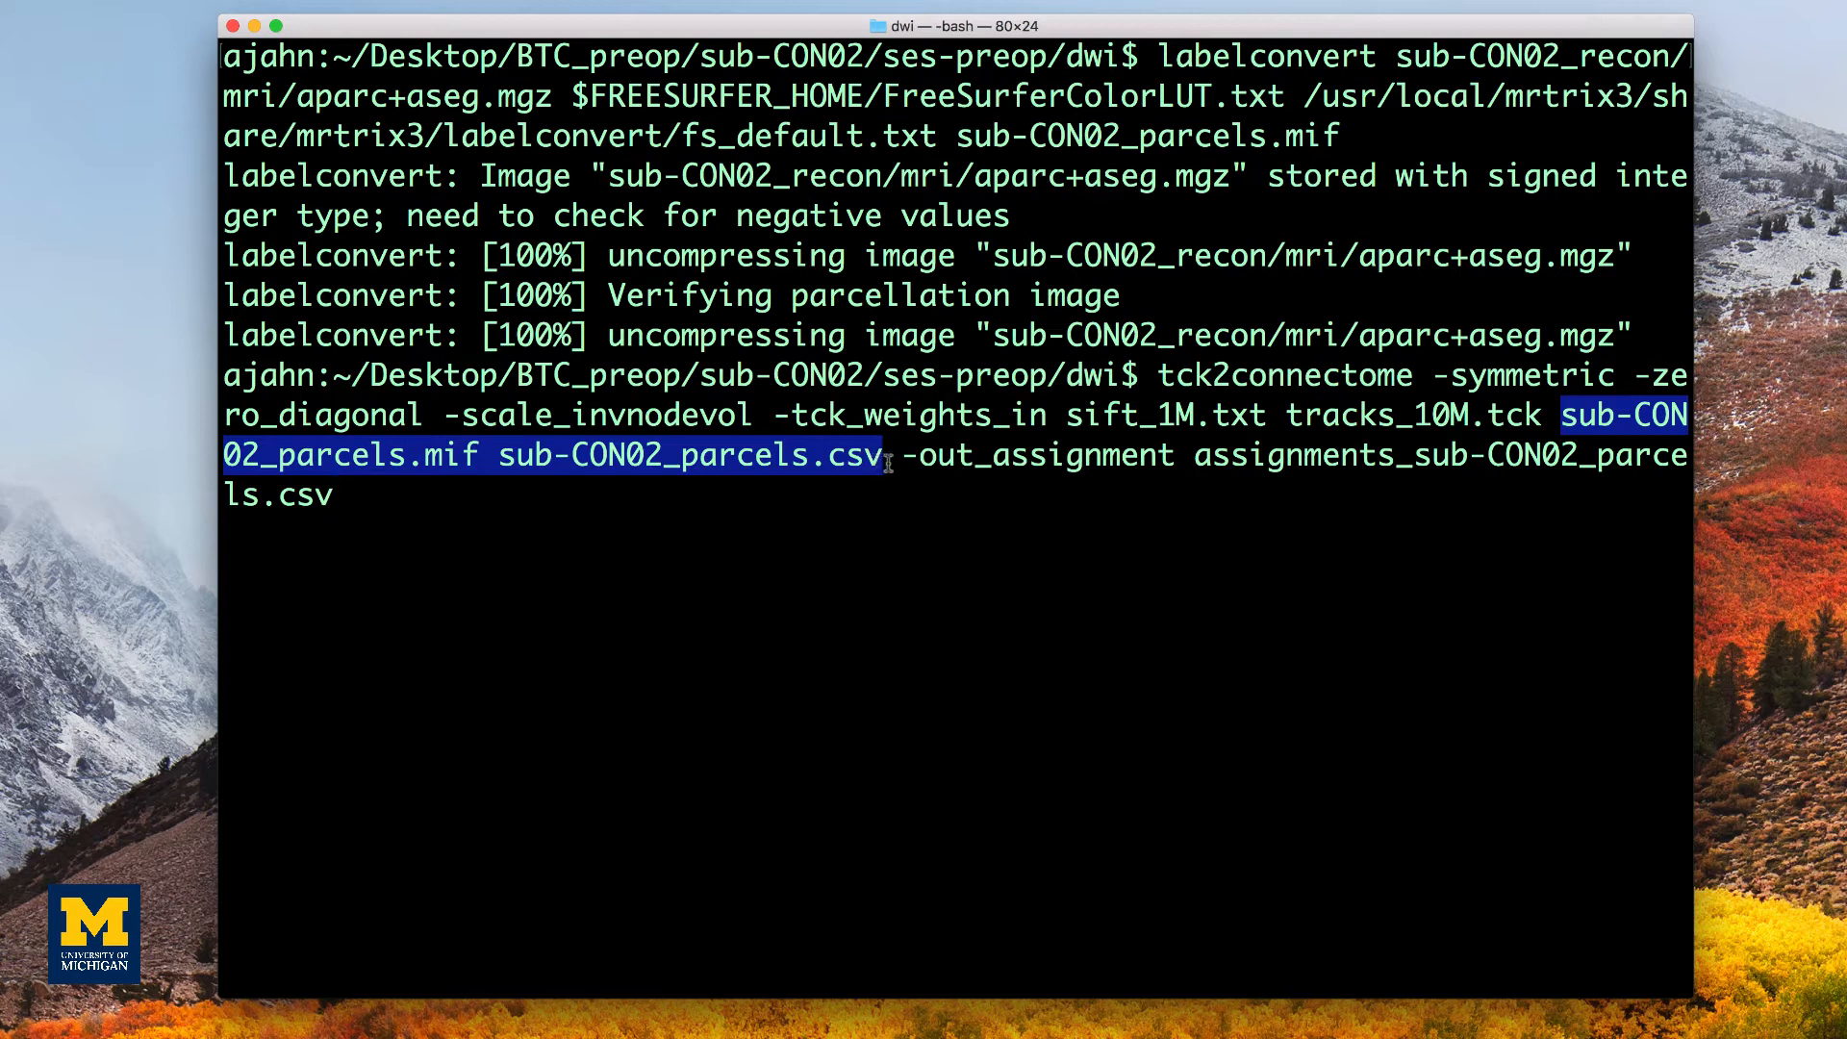
pyautogui.moveTo(889, 454); pyautogui.dragTo(346, 494)
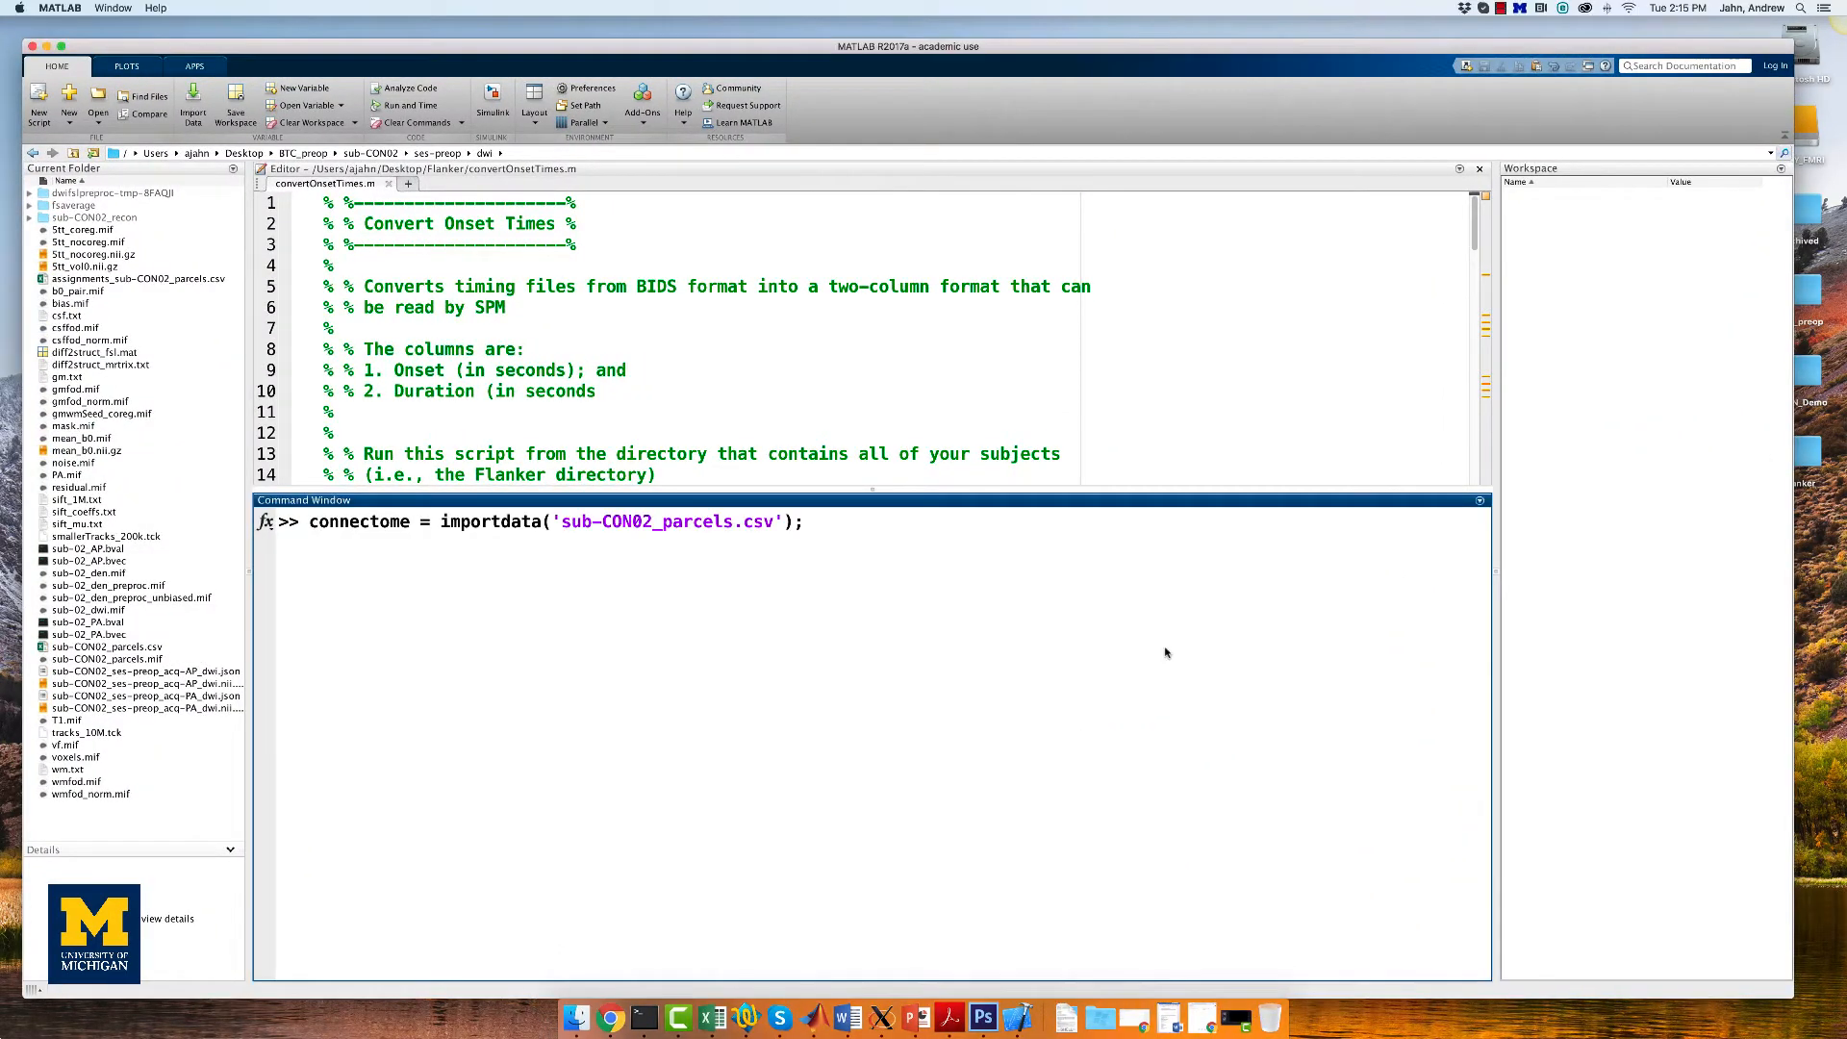
# Import sub-CON02_parcels.csv into connectome and enter imagesc(connectome, [0 1])
pyautogui.press('enter')
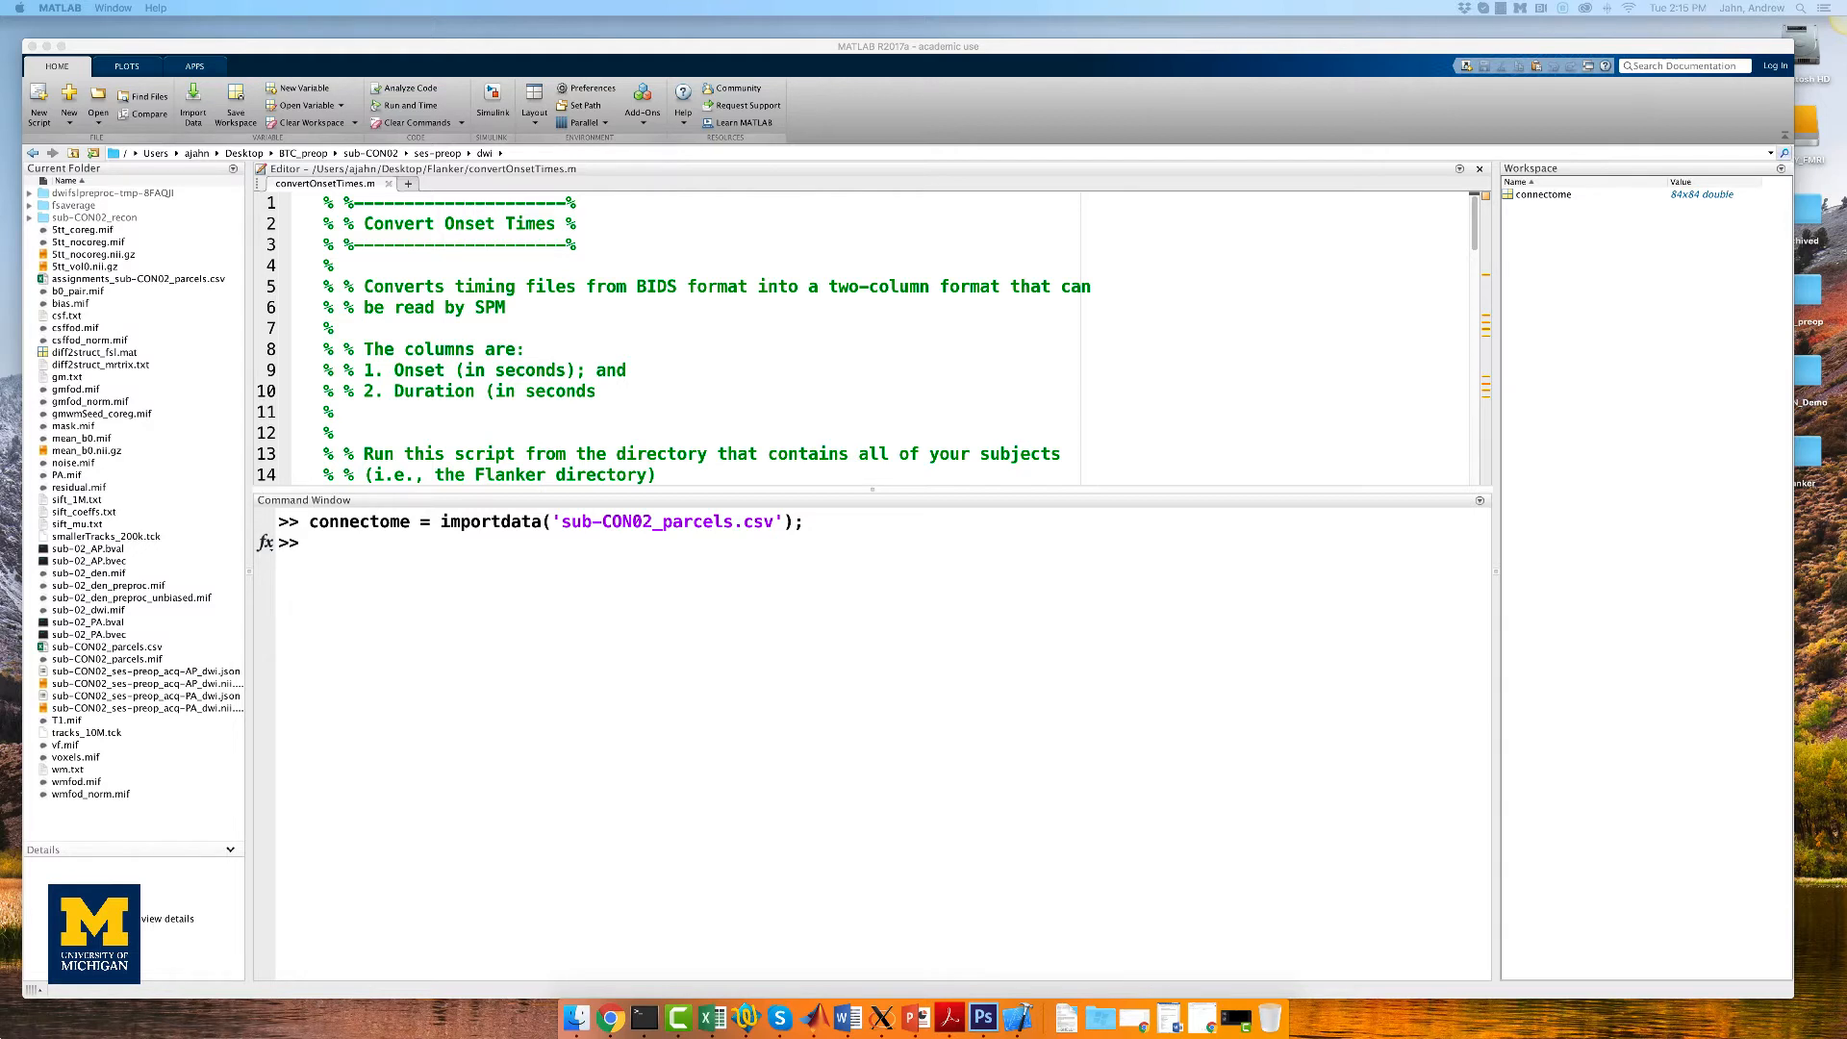
pyautogui.moveTo(1455, 705)
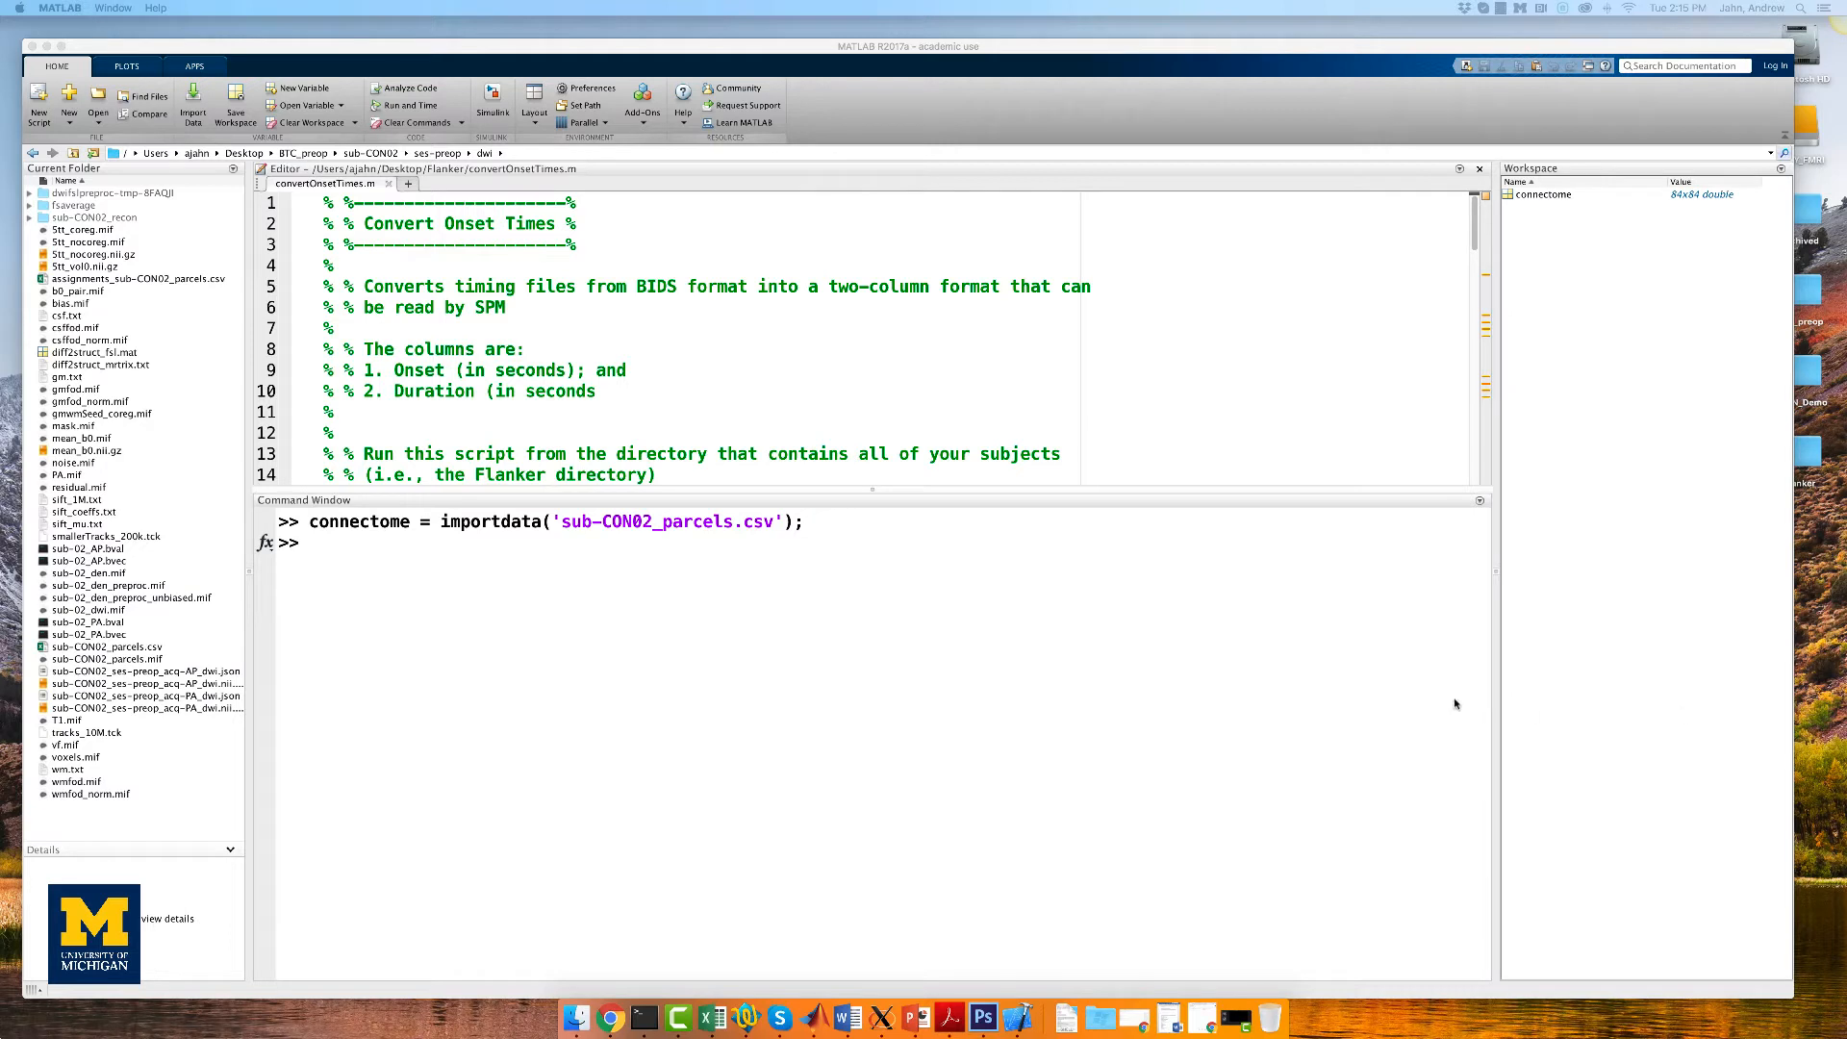
pyautogui.write('imagesc(connectome, [0 1])')
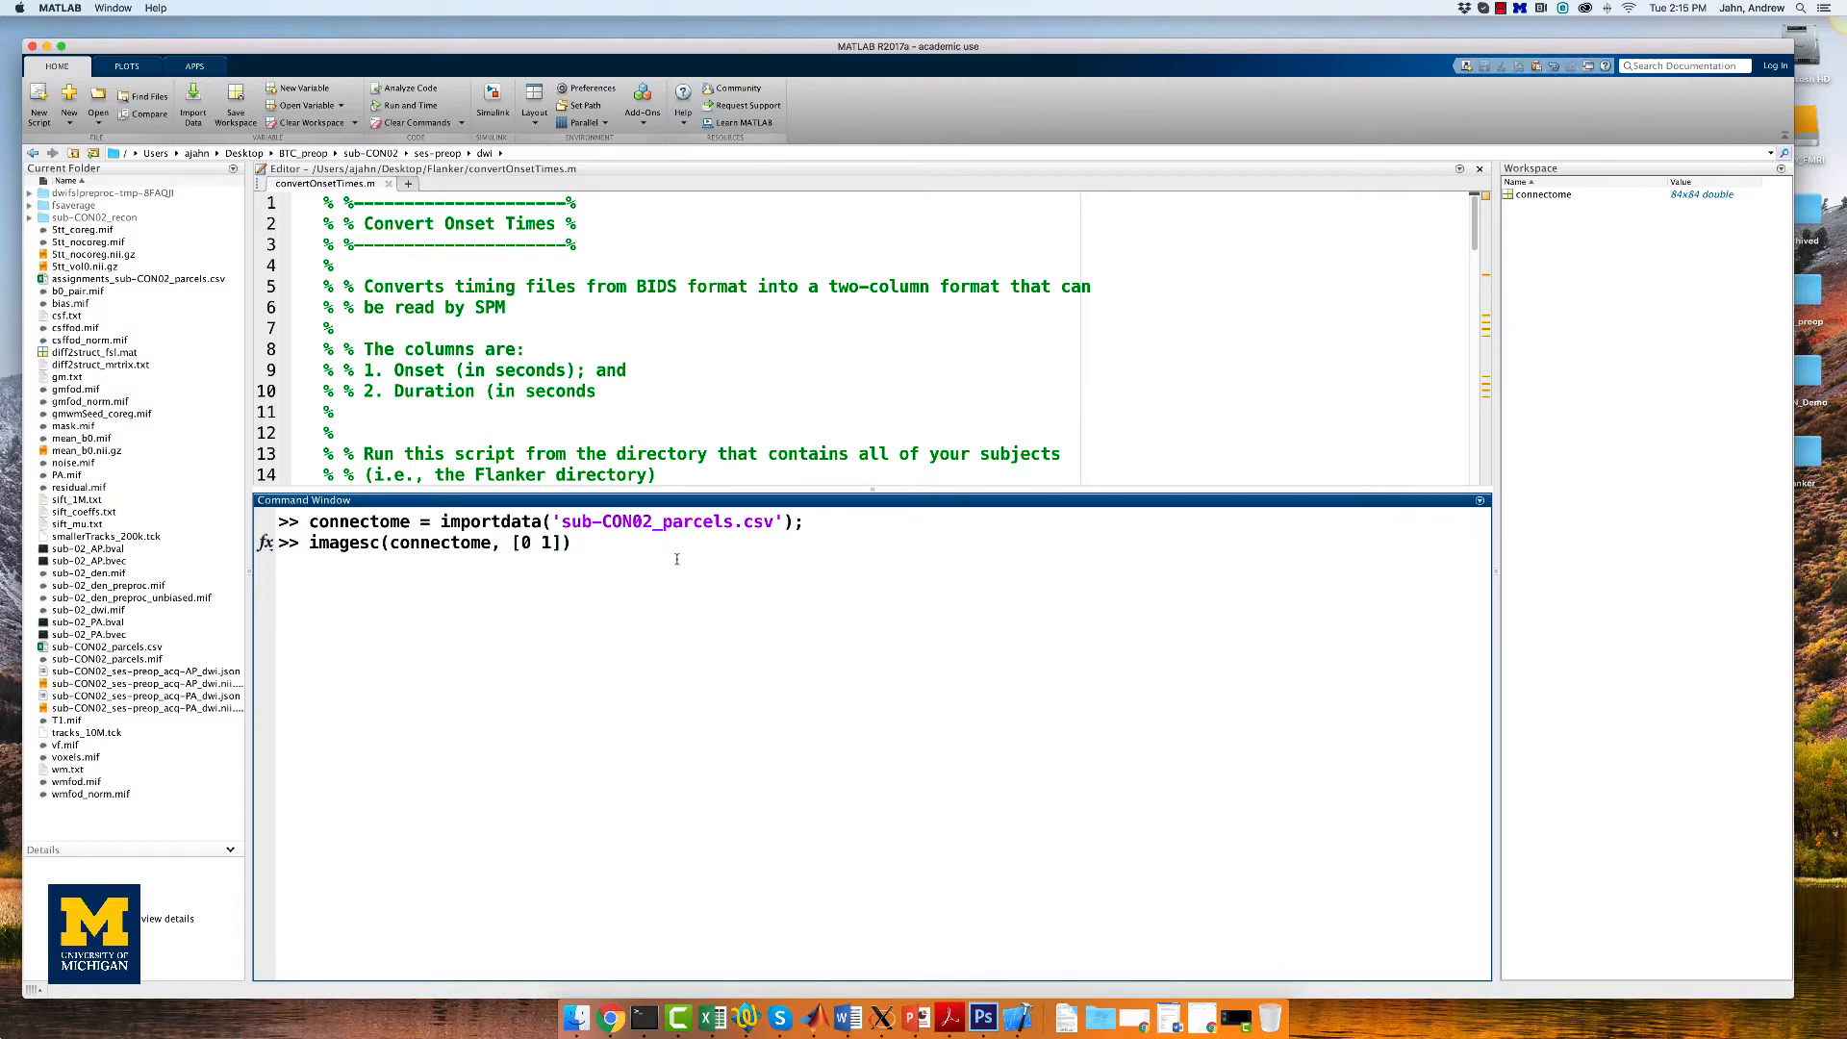
# Display the 84x84 connectome as a colour-scaled image in Figure 1
pyautogui.press('Return')
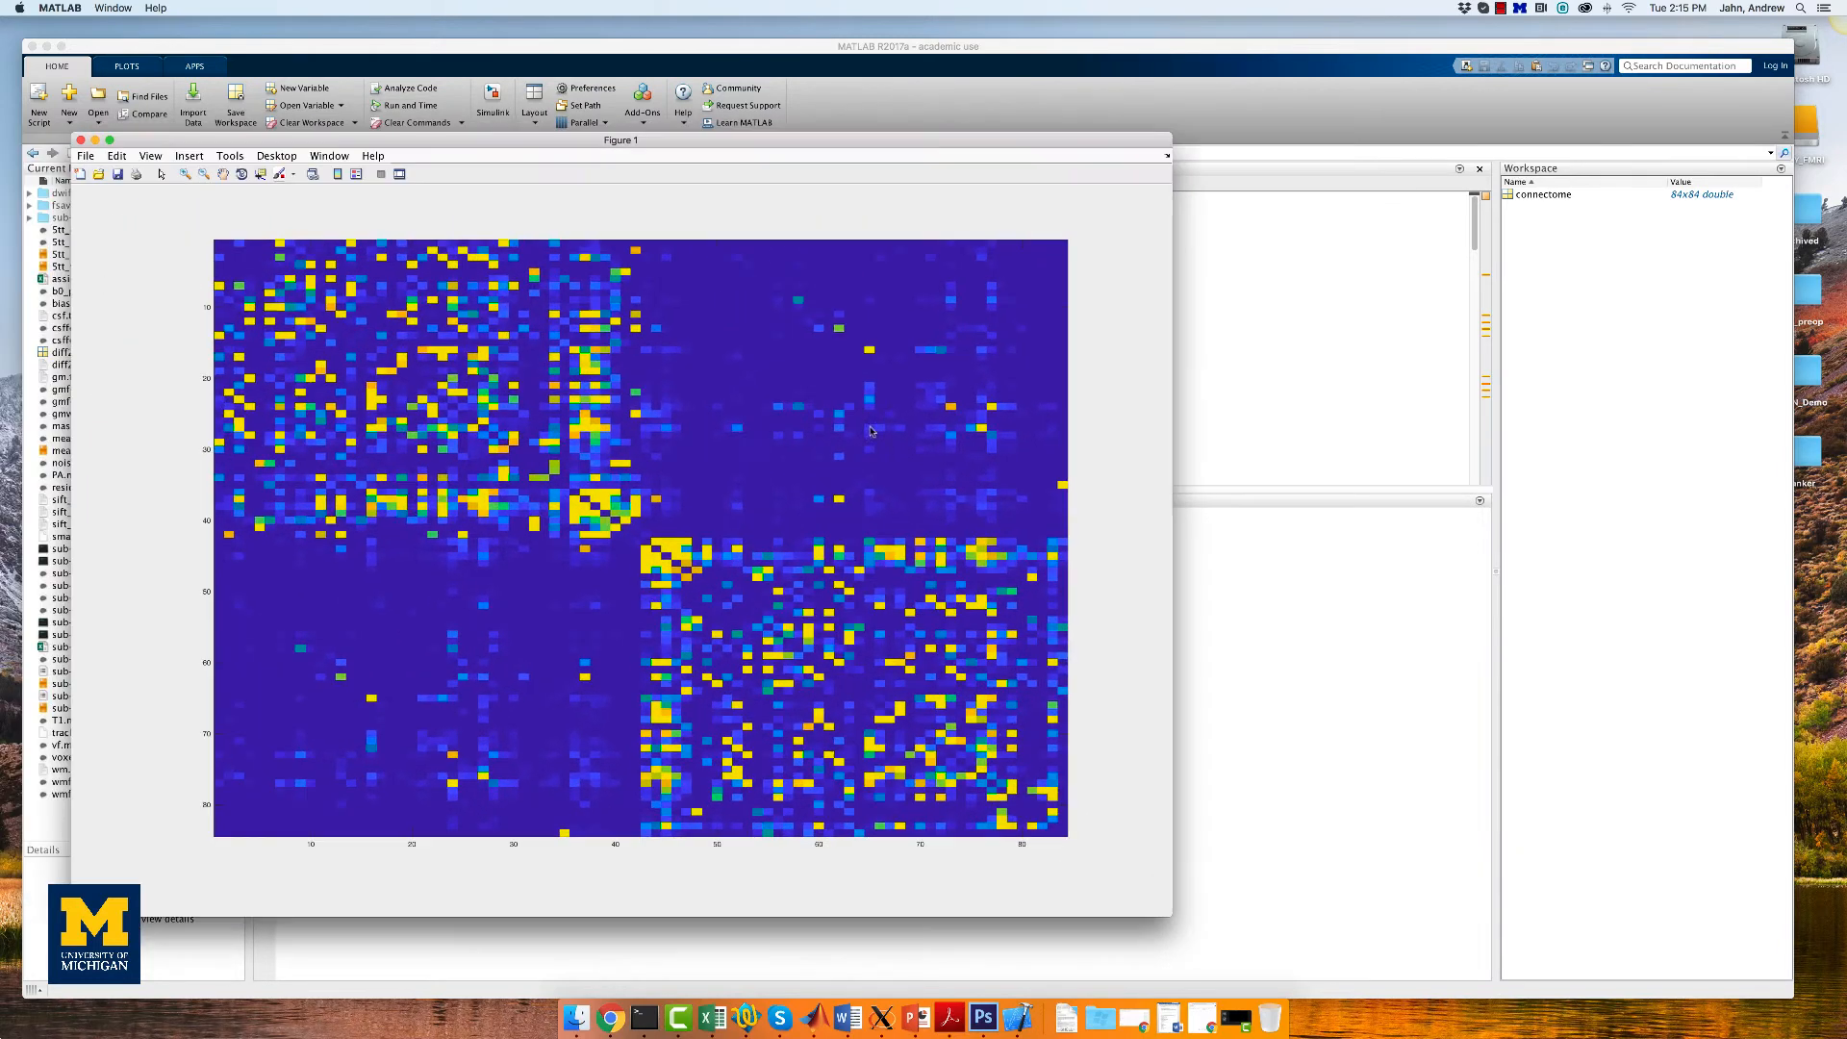
pyautogui.moveTo(533, 649)
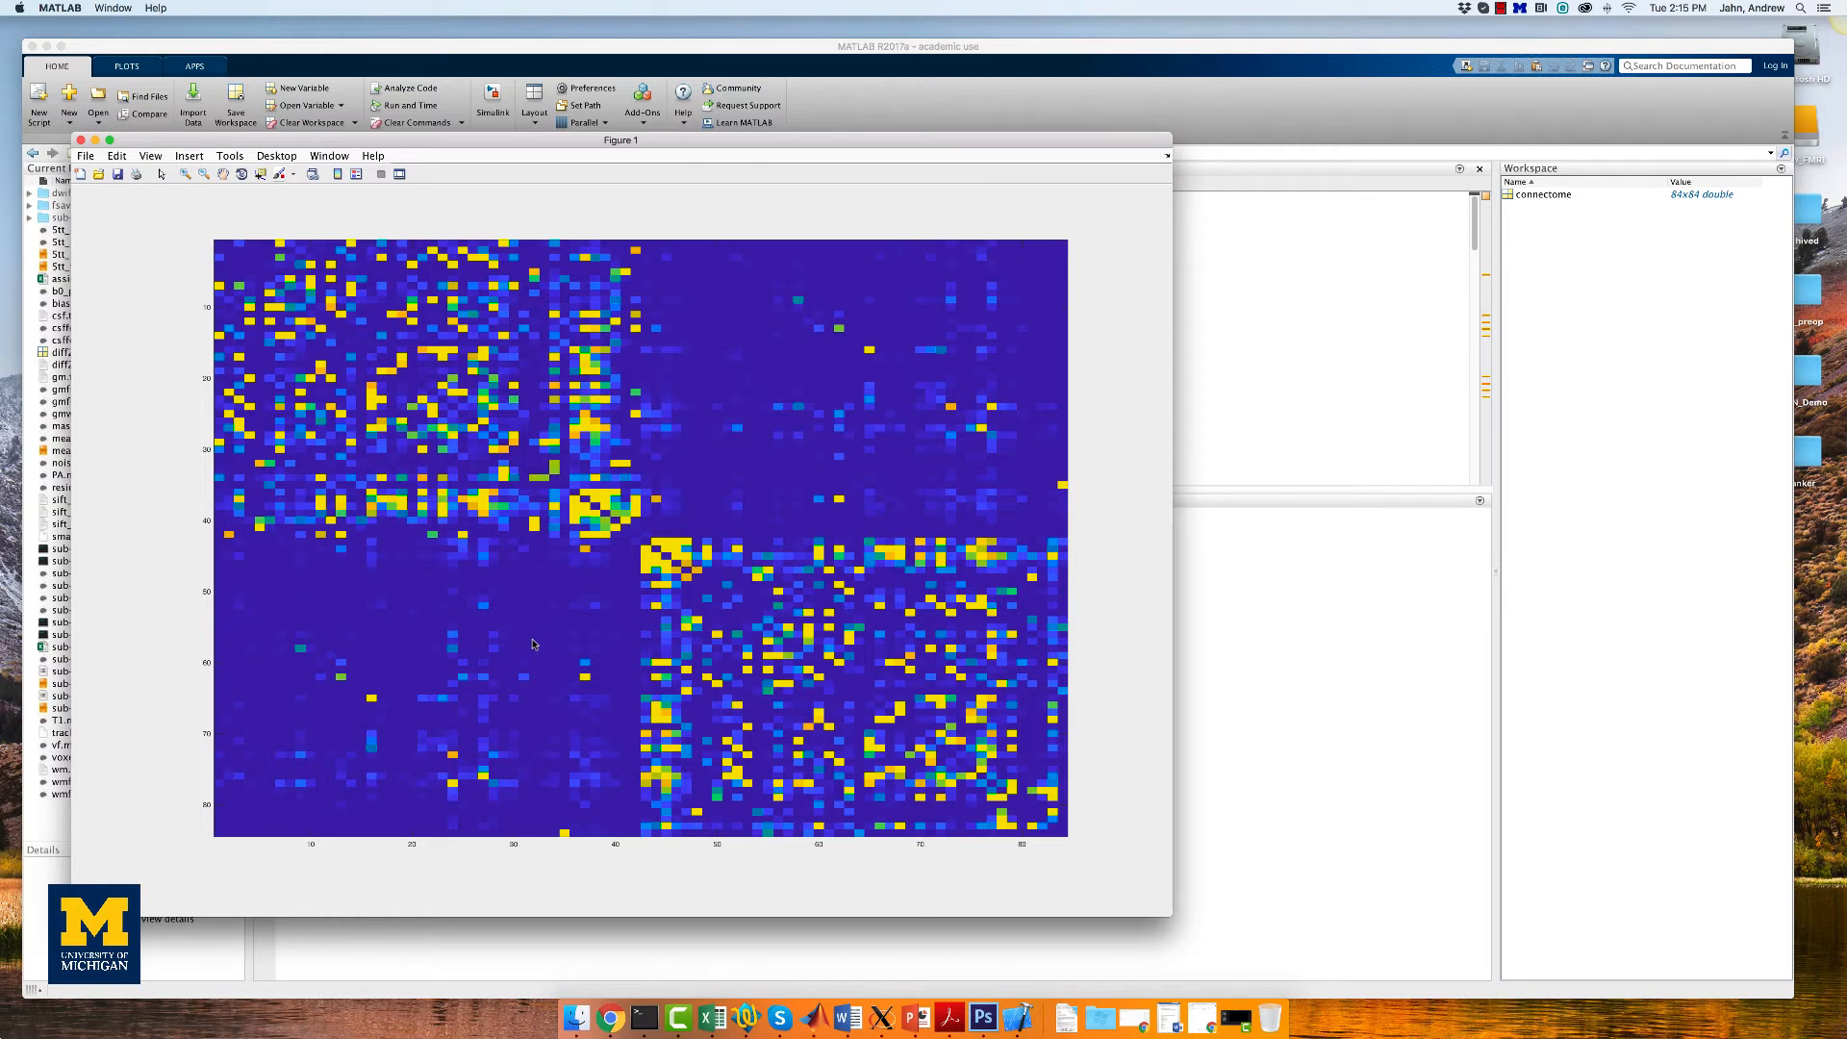
pyautogui.moveTo(533, 637)
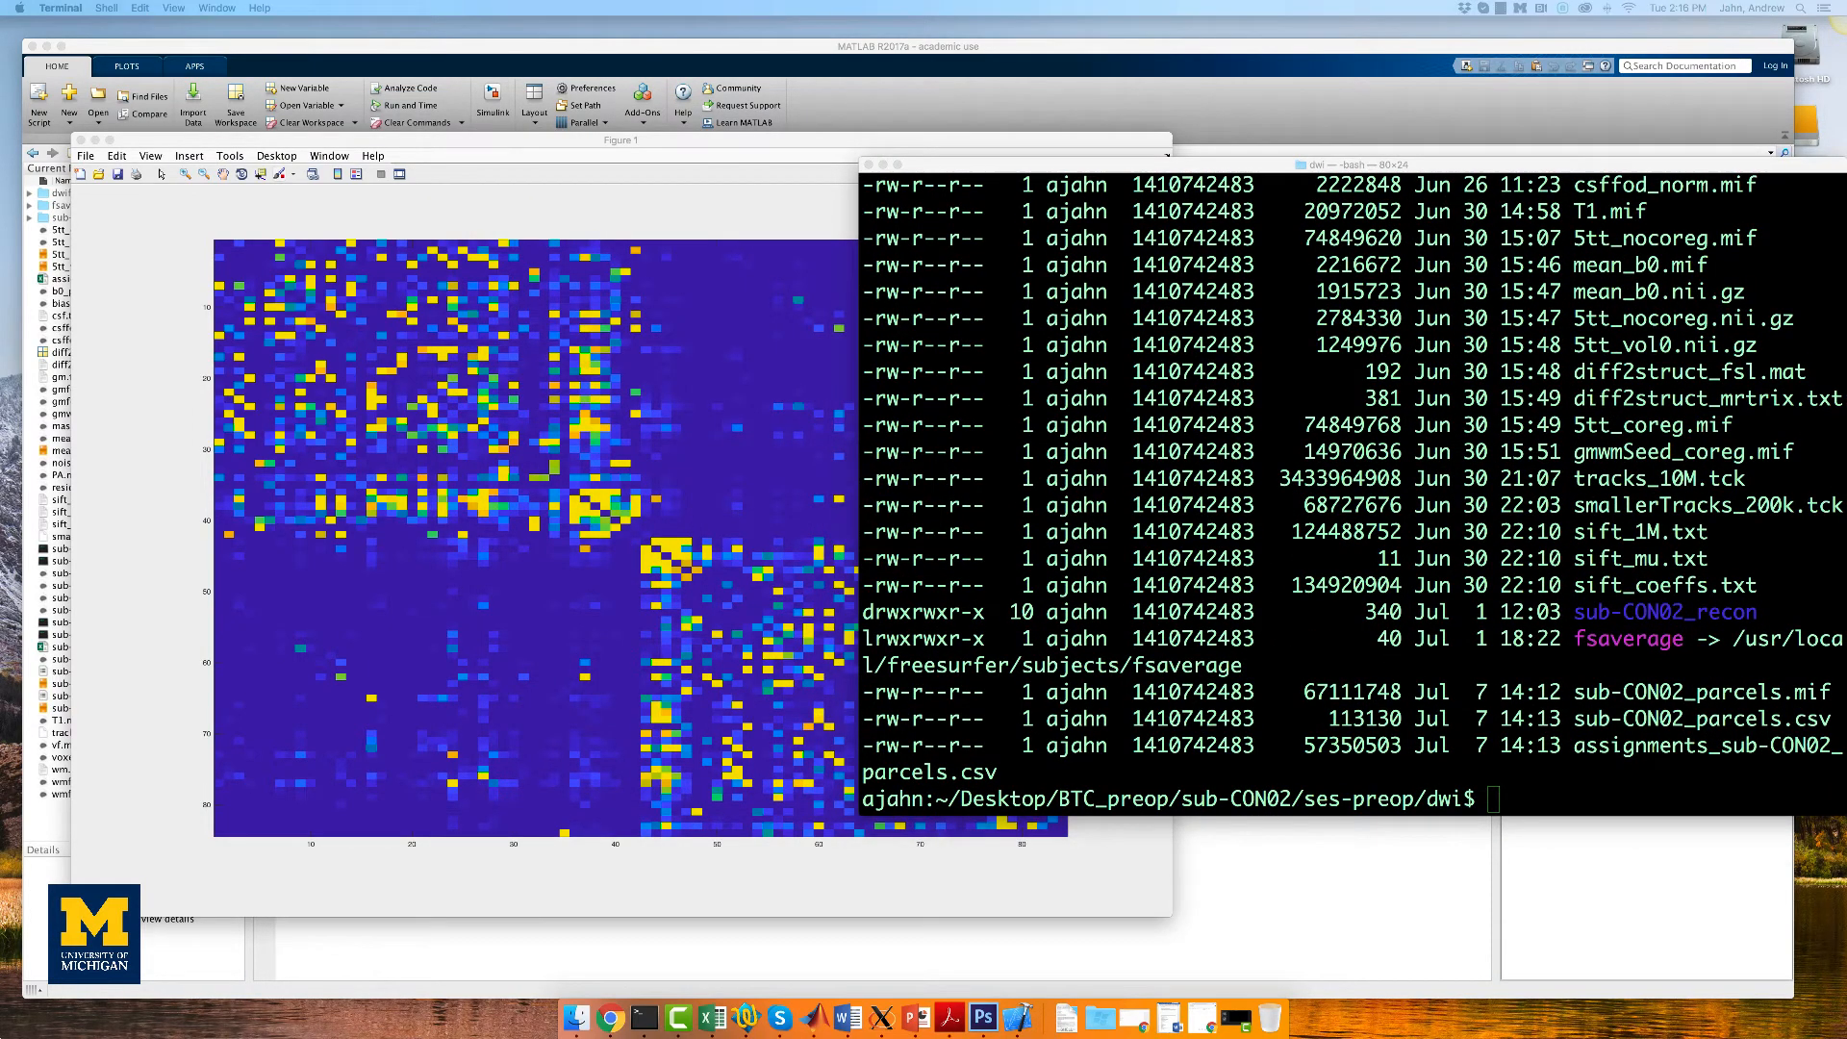
# View fs_default.txt in vi and scroll through the region labels to the right-hemisphere R.FP entries
pyautogui.write('vi /usr/local/mrtrix3/share/mrtrix3/labelconvert/fs_default.txt')
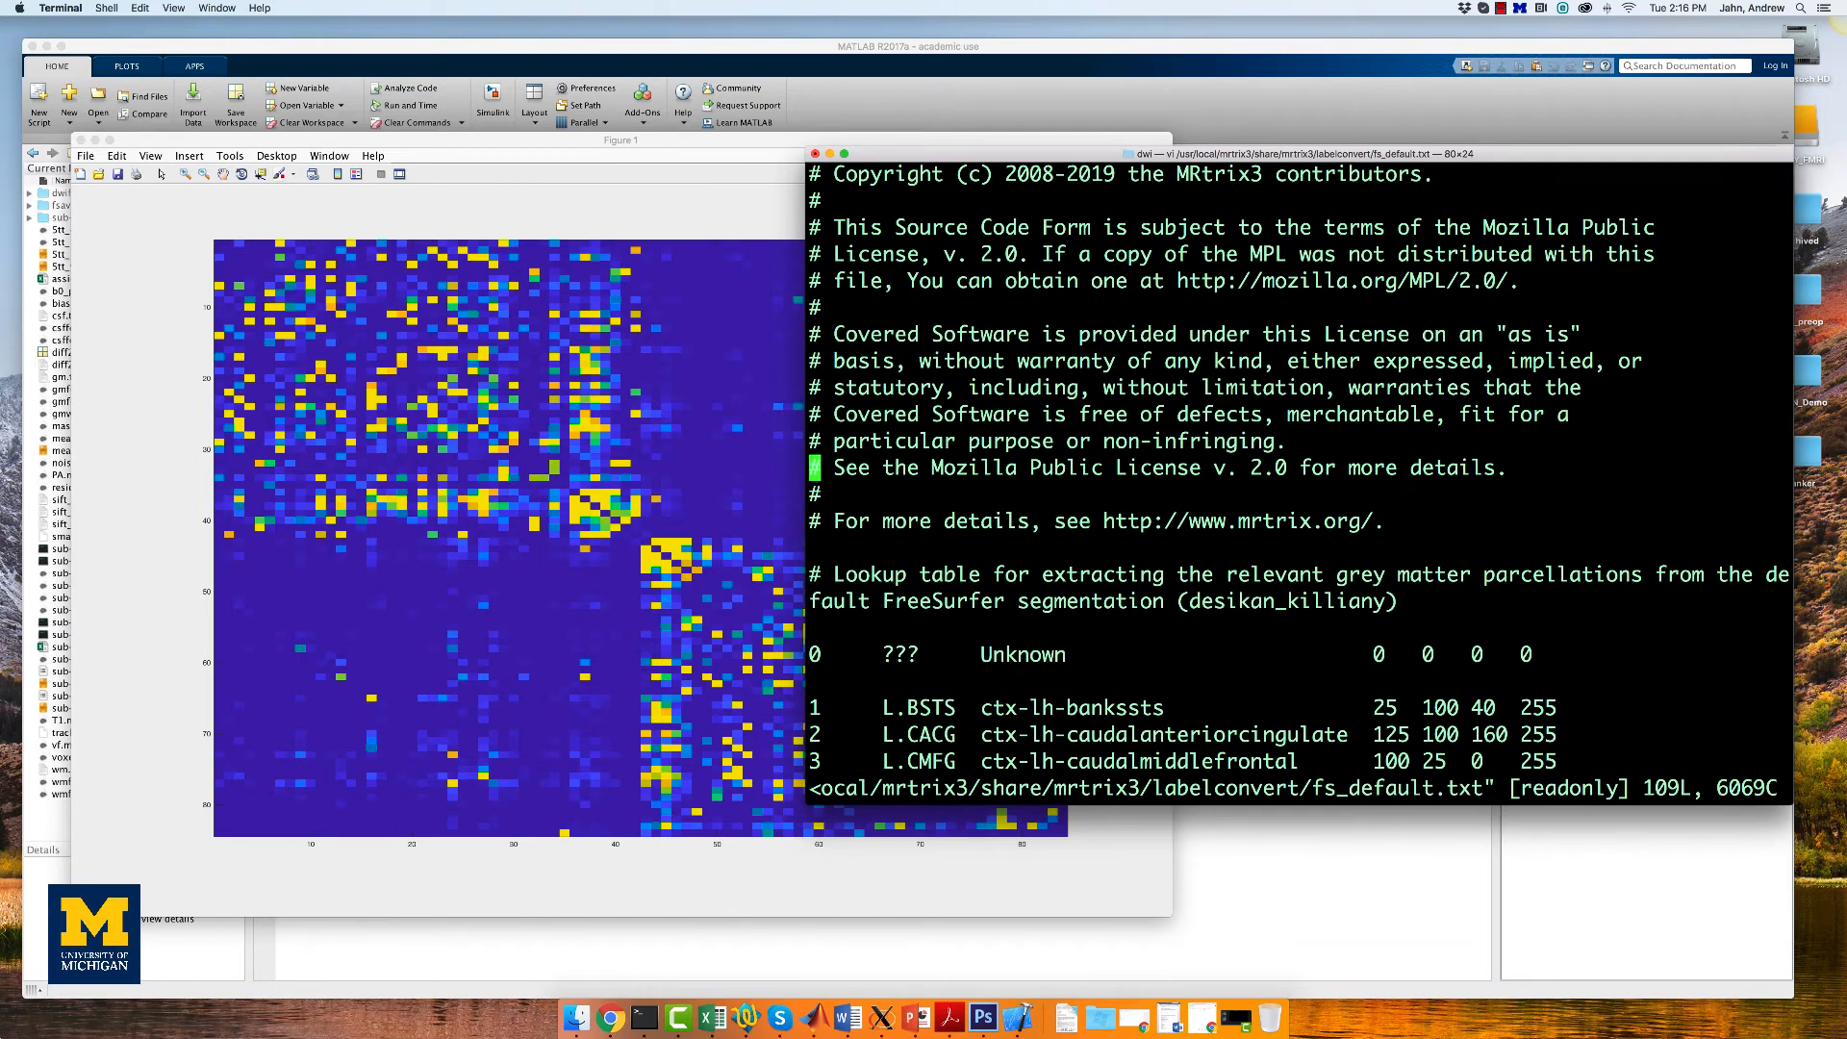
pyautogui.scroll(-3)
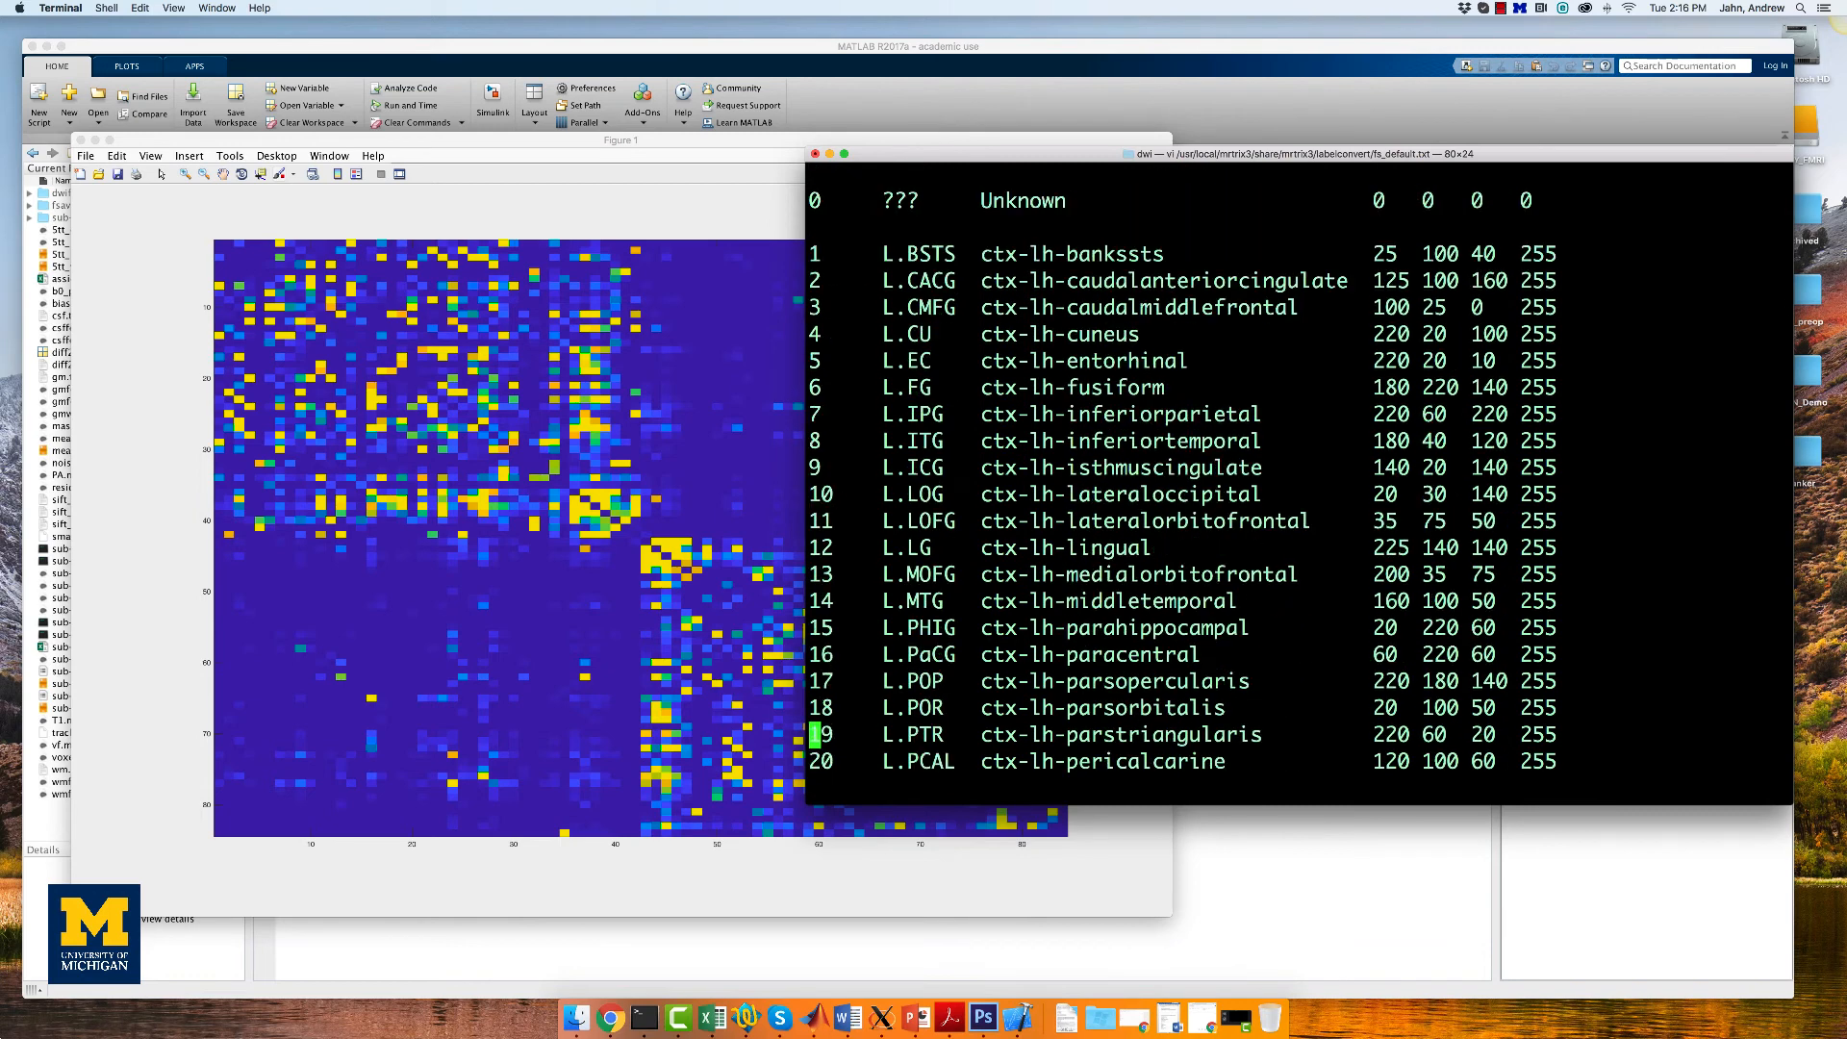
pyautogui.scroll(-3)
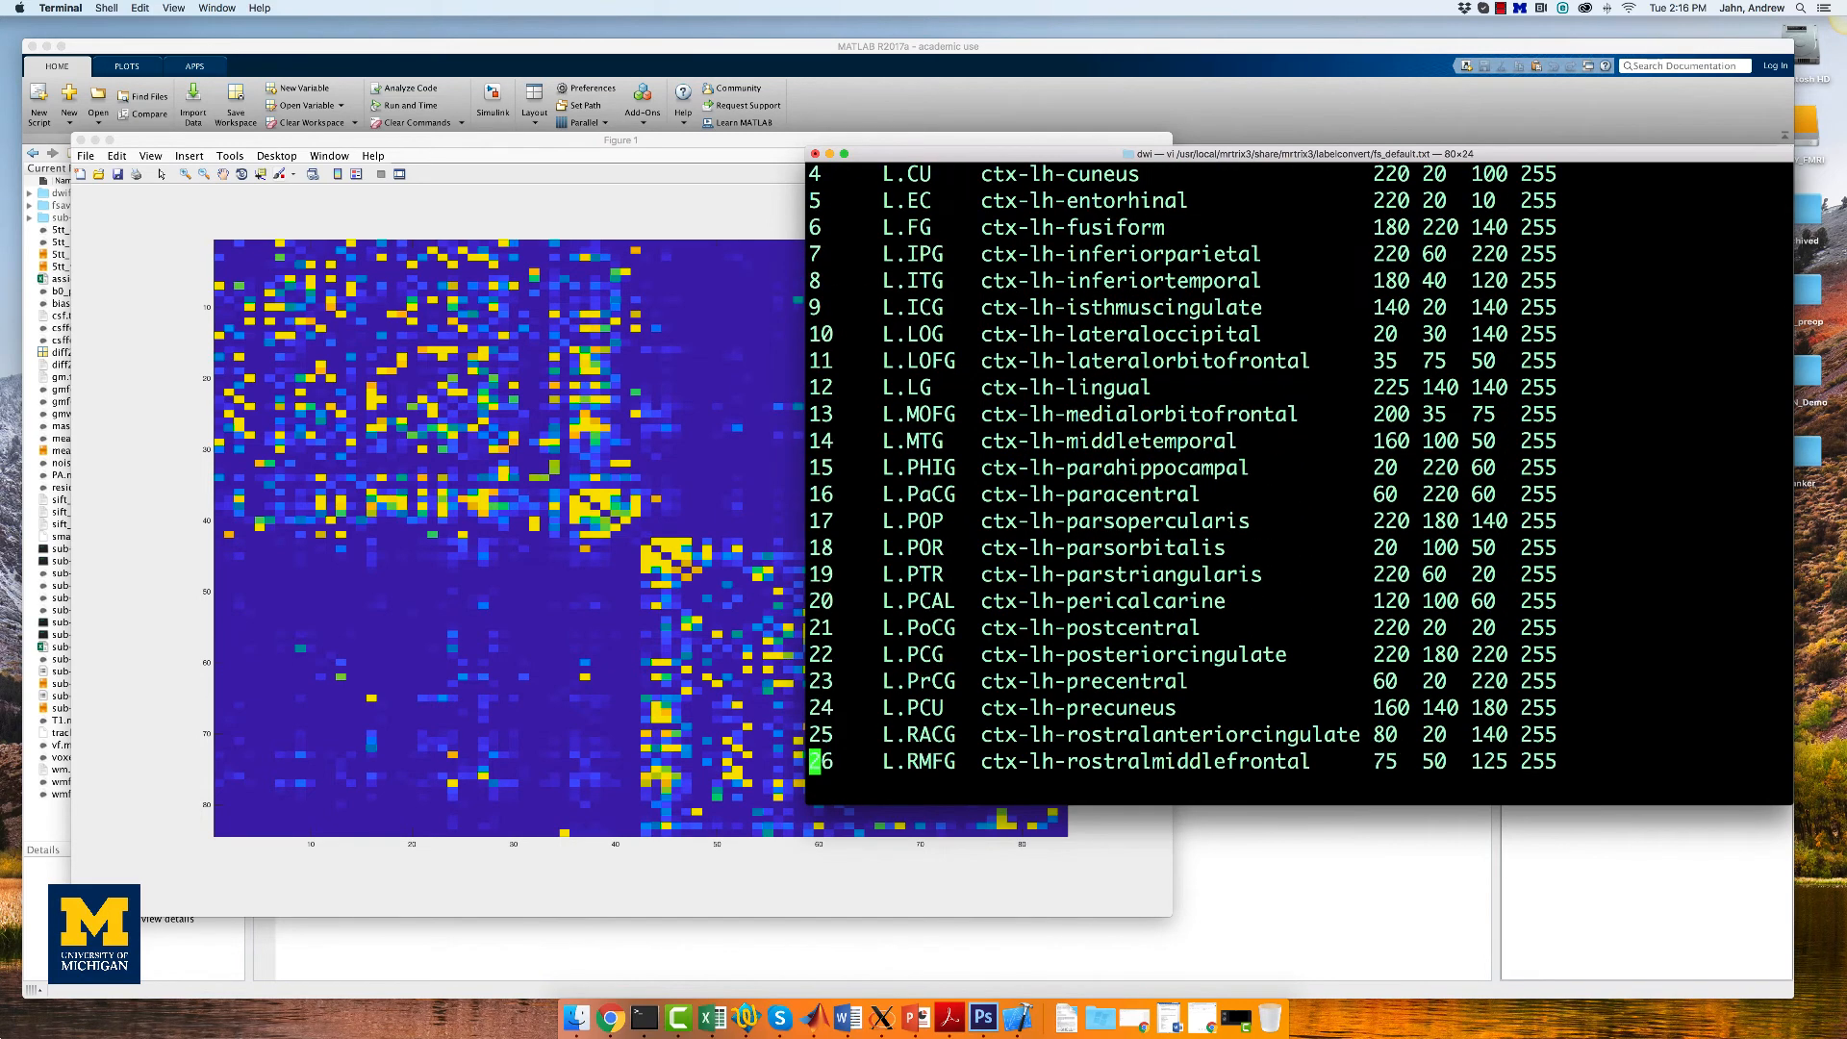
pyautogui.scroll(-3)
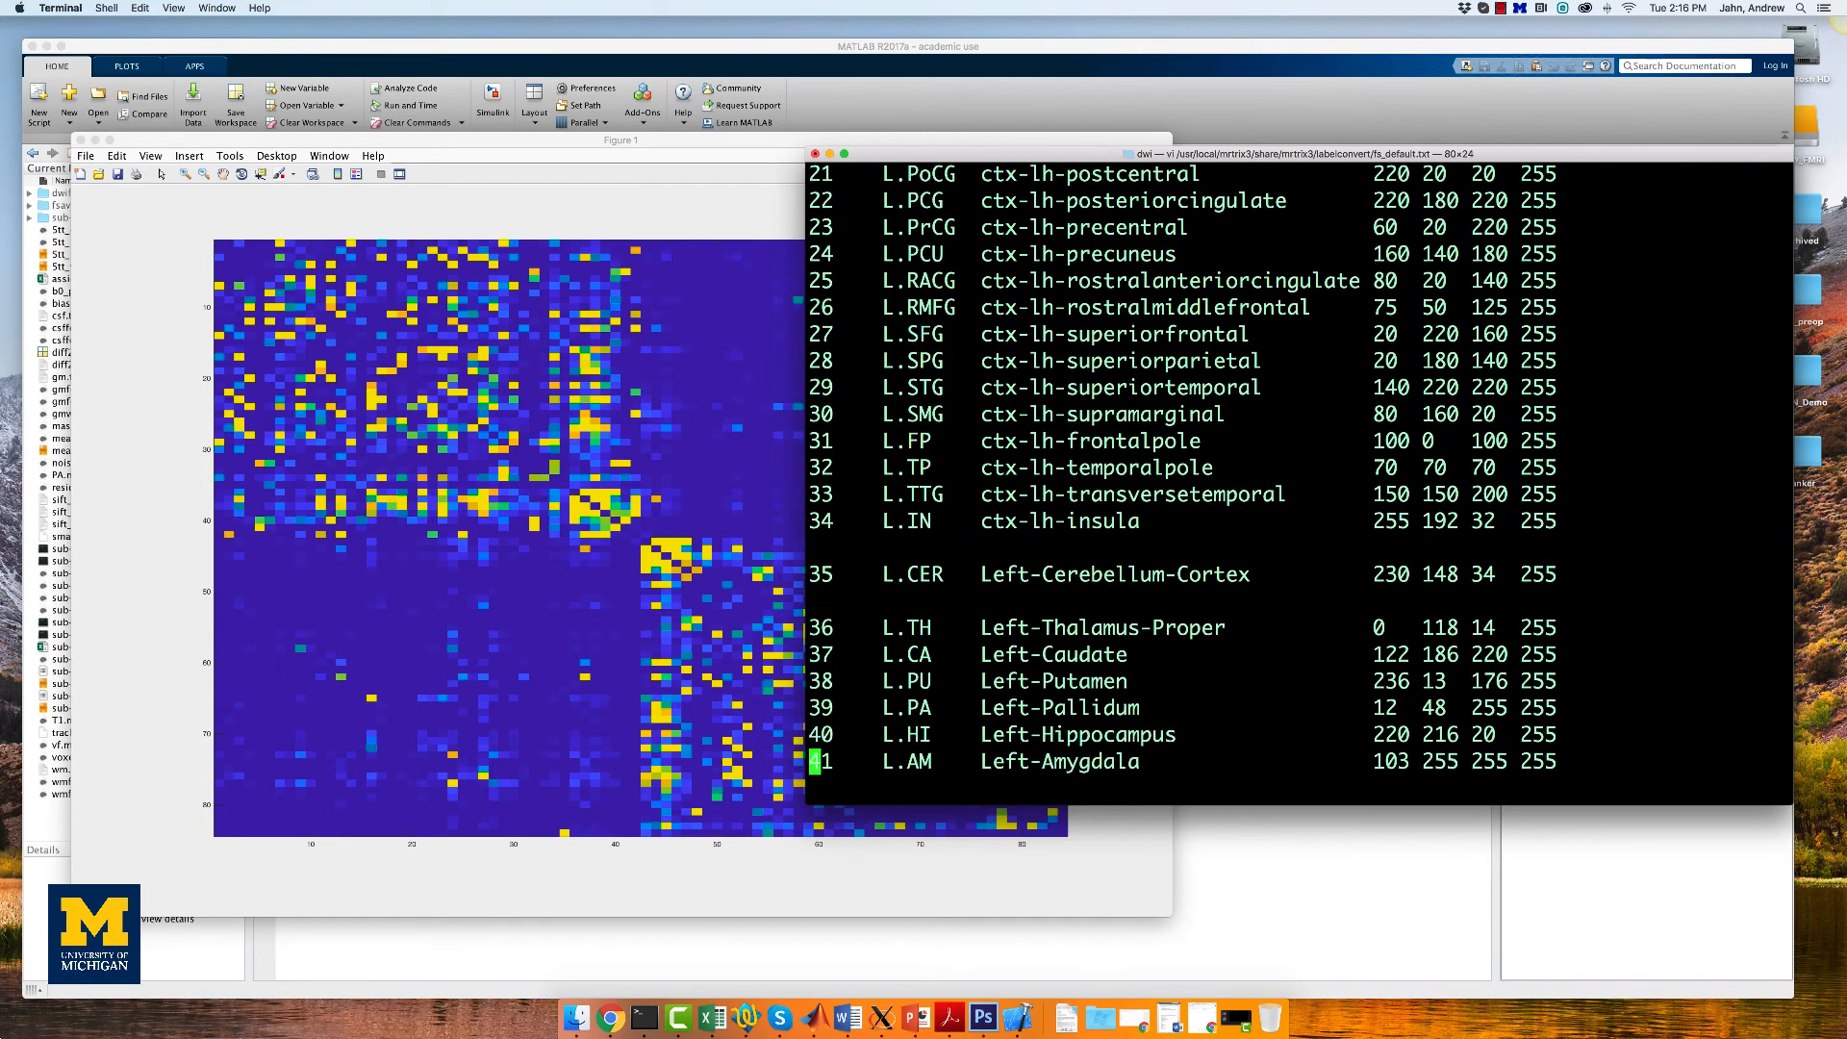
pyautogui.scroll(-3)
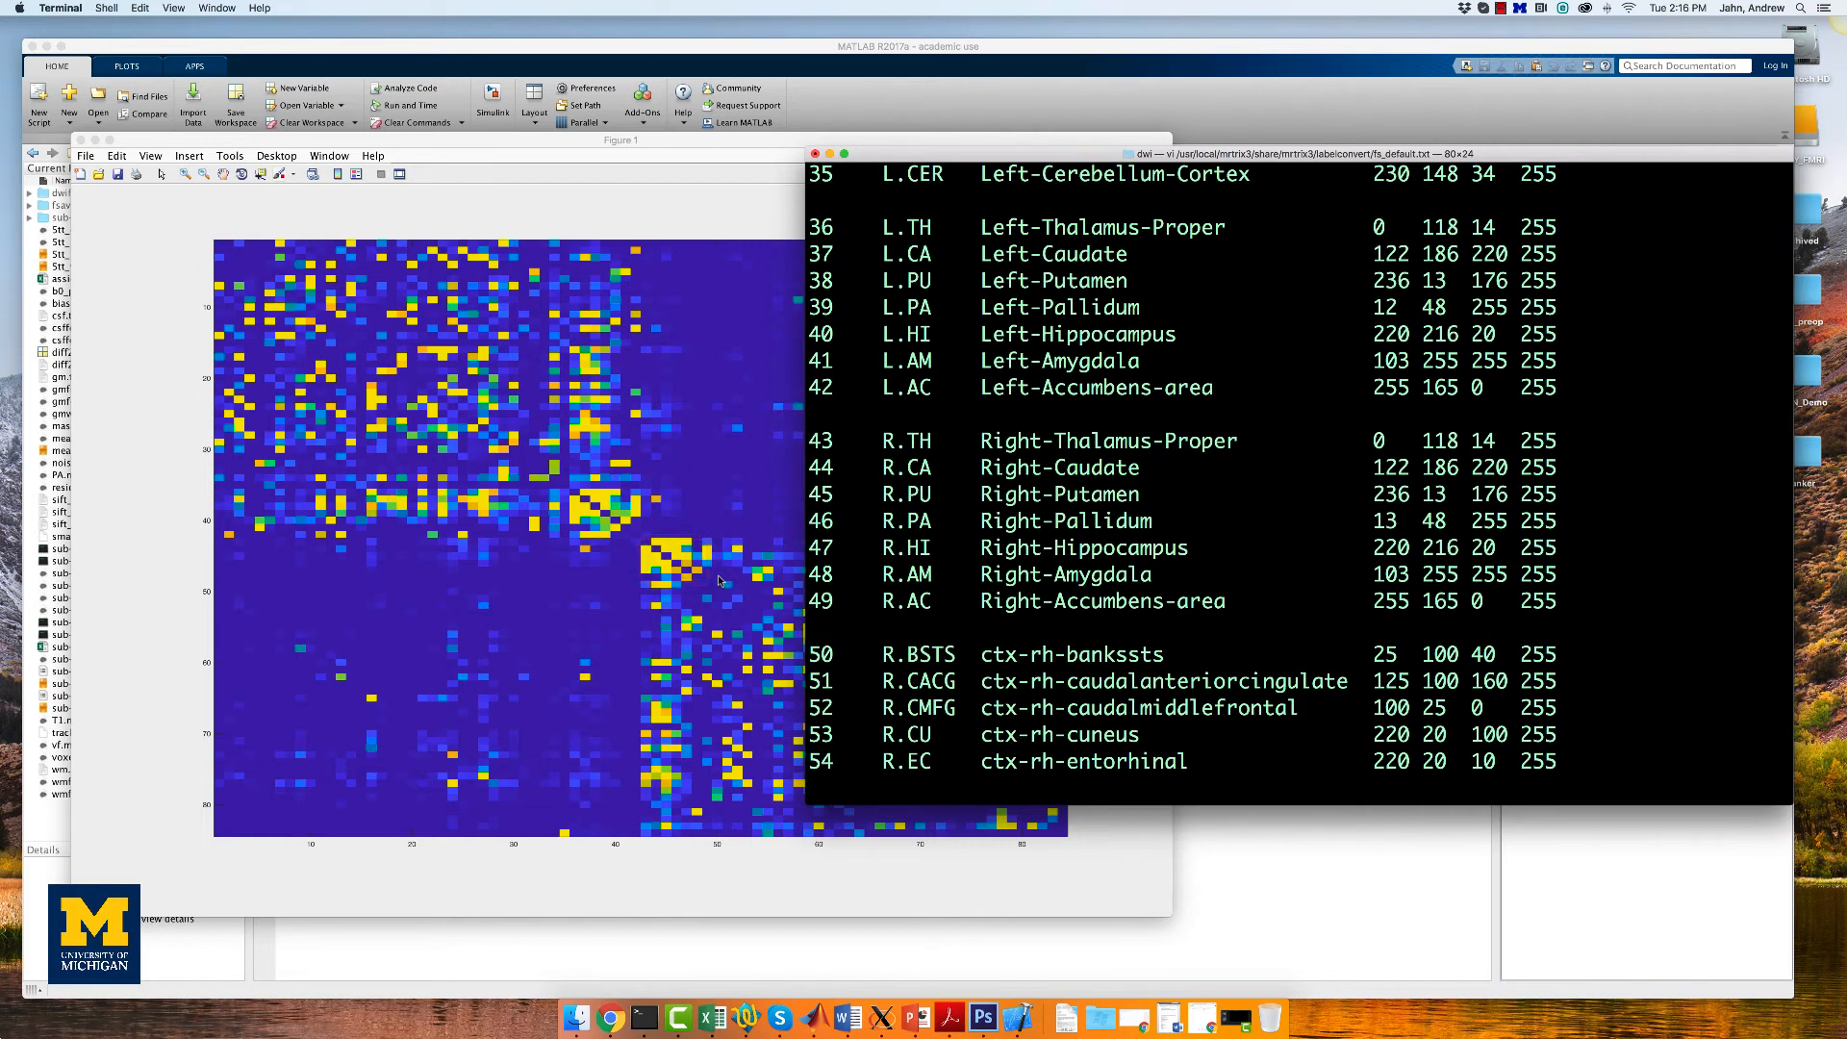
pyautogui.moveTo(727, 527)
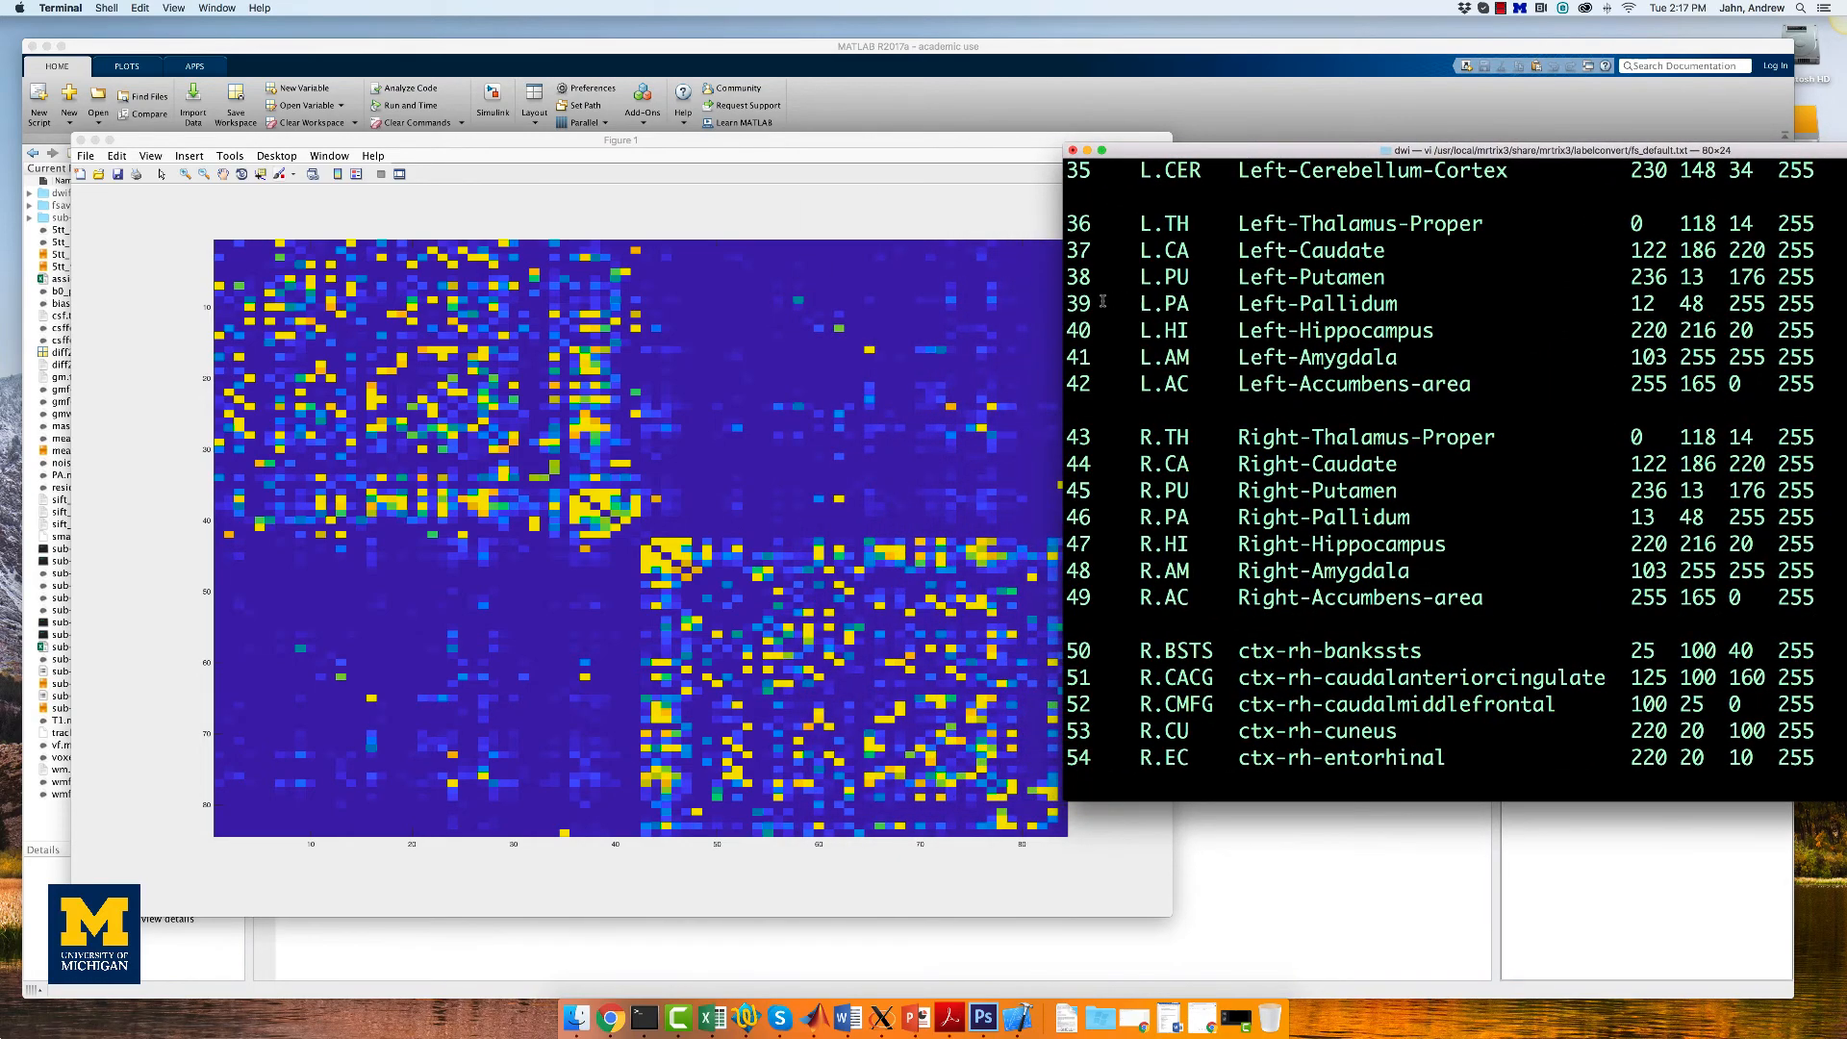
pyautogui.moveTo(958, 338)
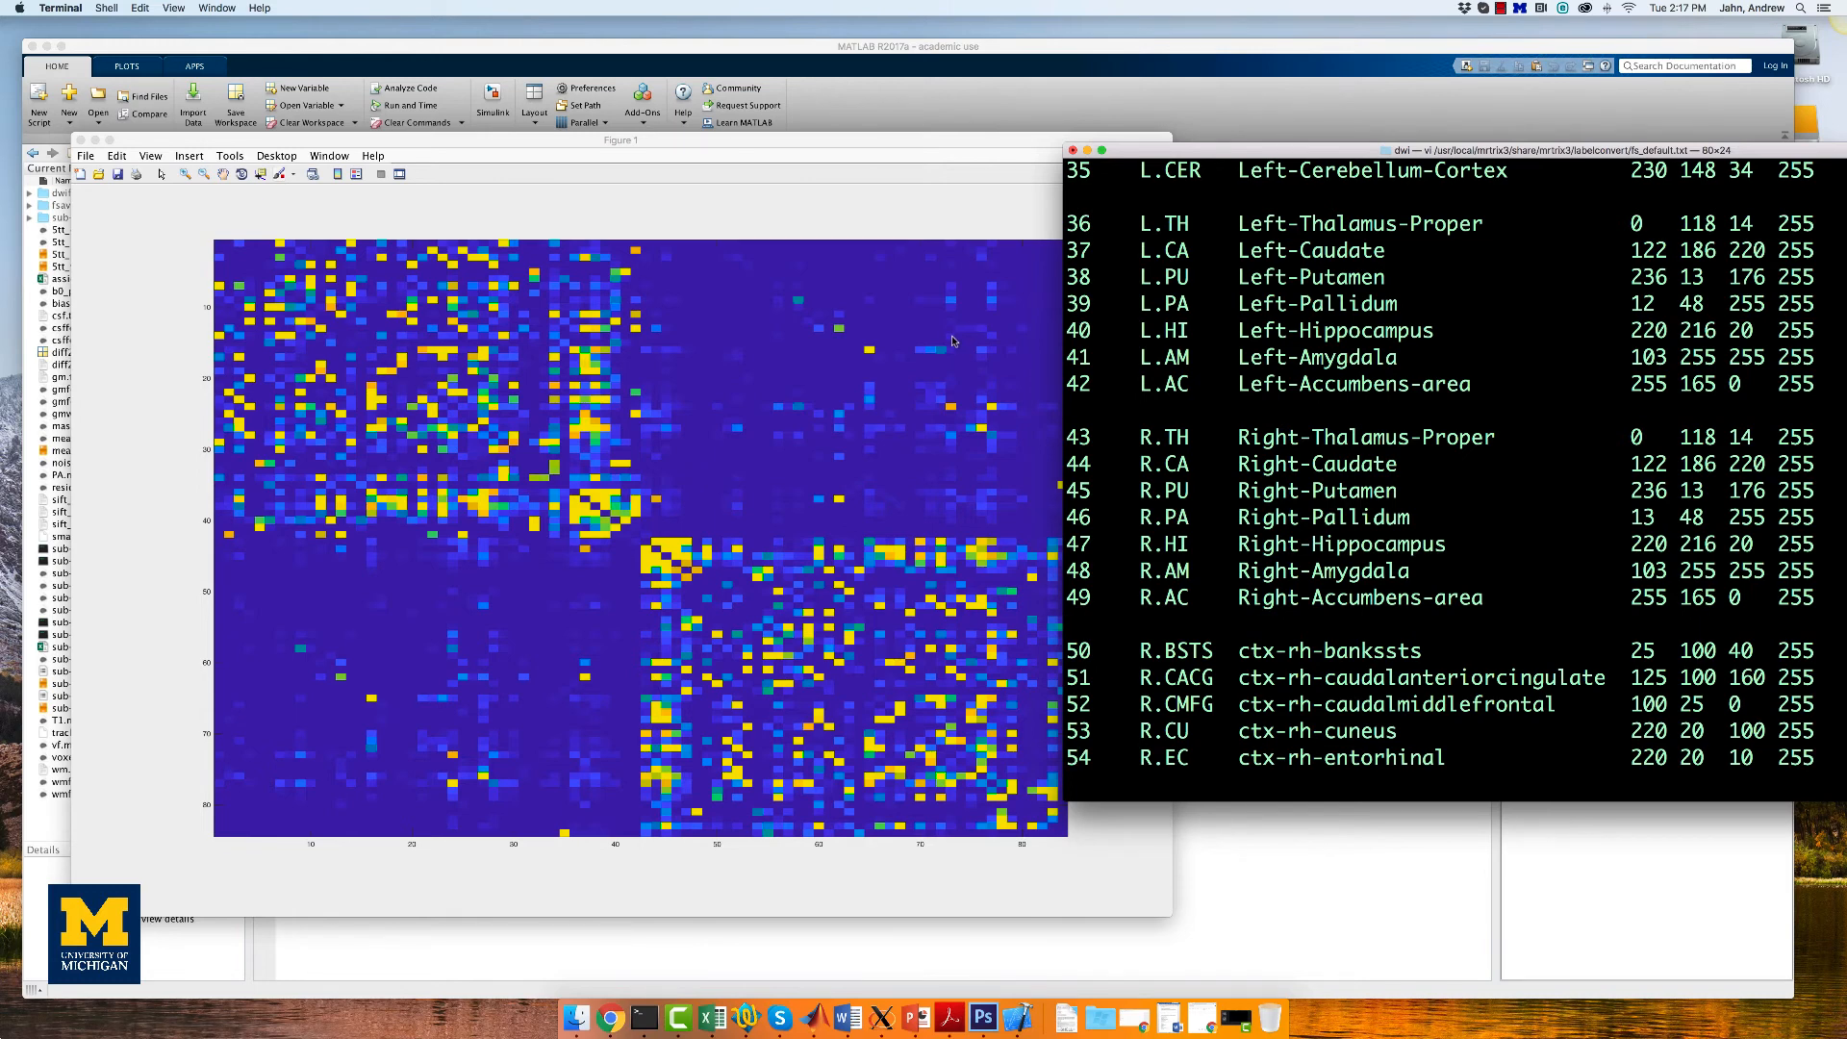
pyautogui.moveTo(952, 411)
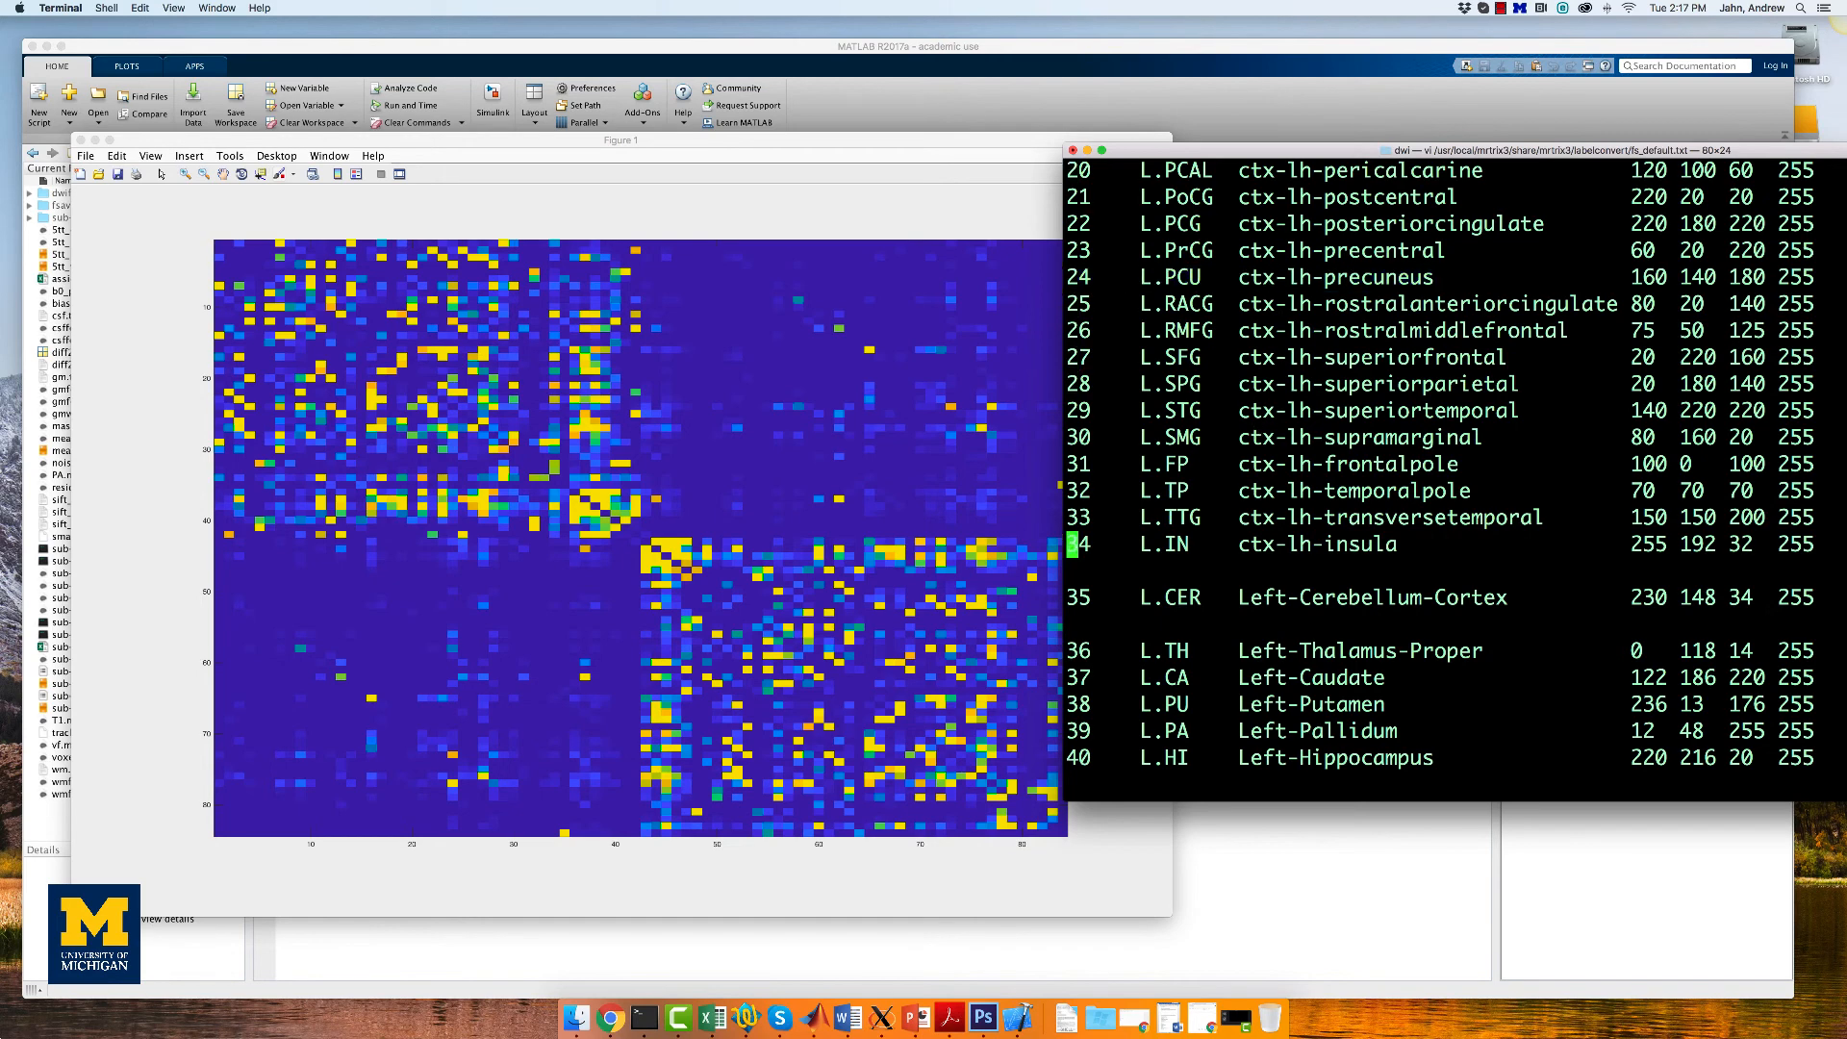
pyautogui.scroll(-3)
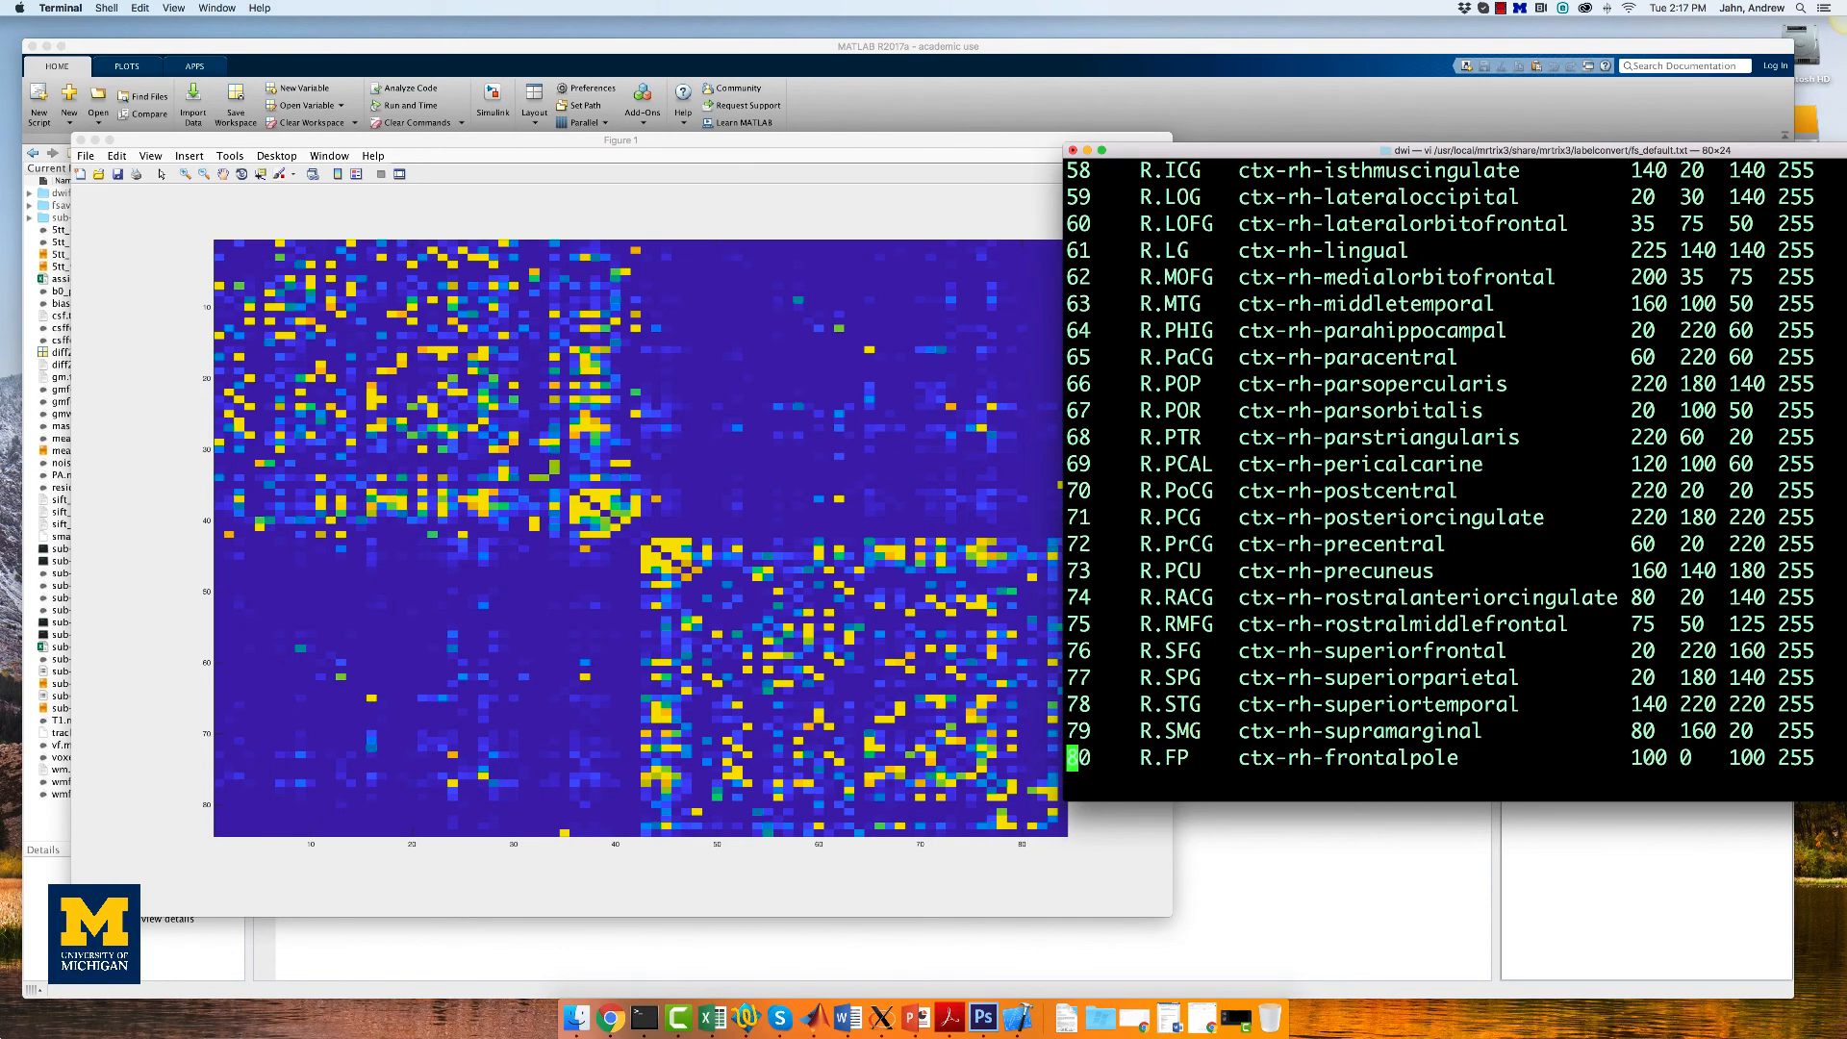